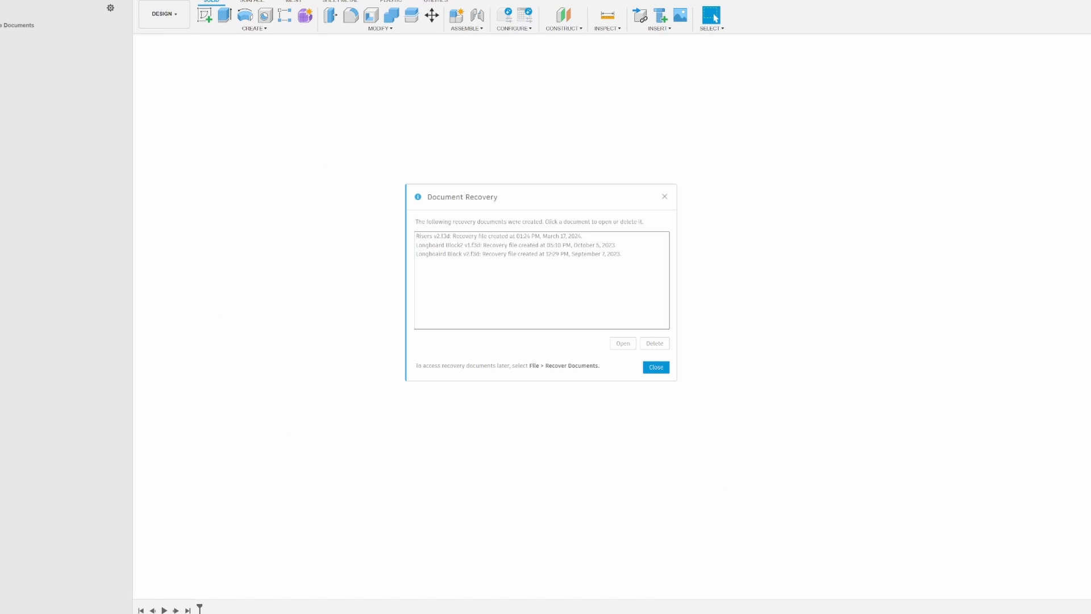
Step: Close the Document Recovery dialog, leaving the empty untitled design
{"action": "left_click", "coordinate": [655, 367]}
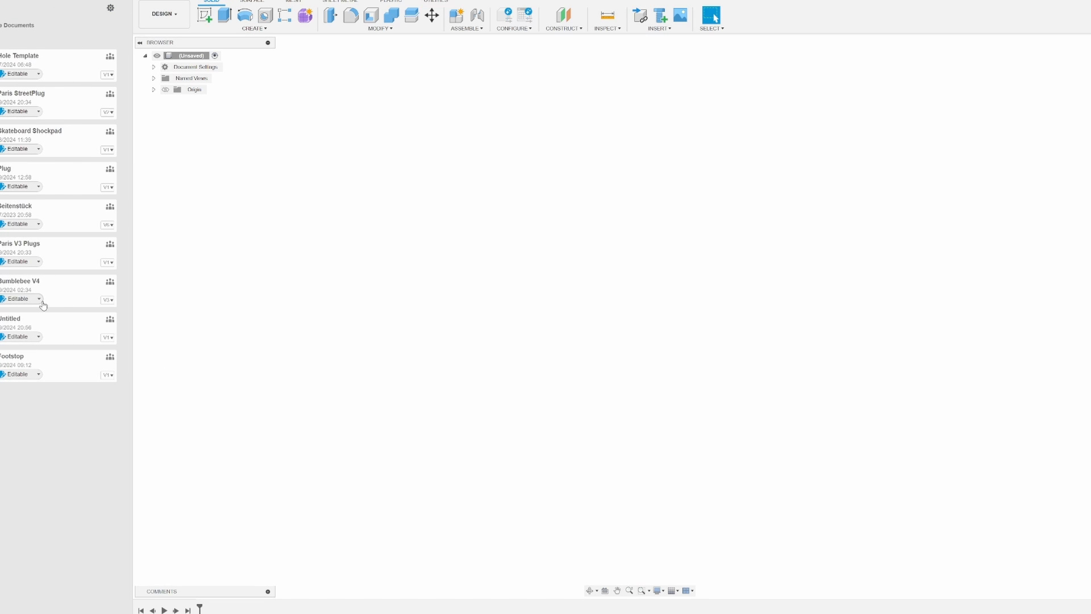
{"action": "mouse_move", "coordinate": [206, 15]}
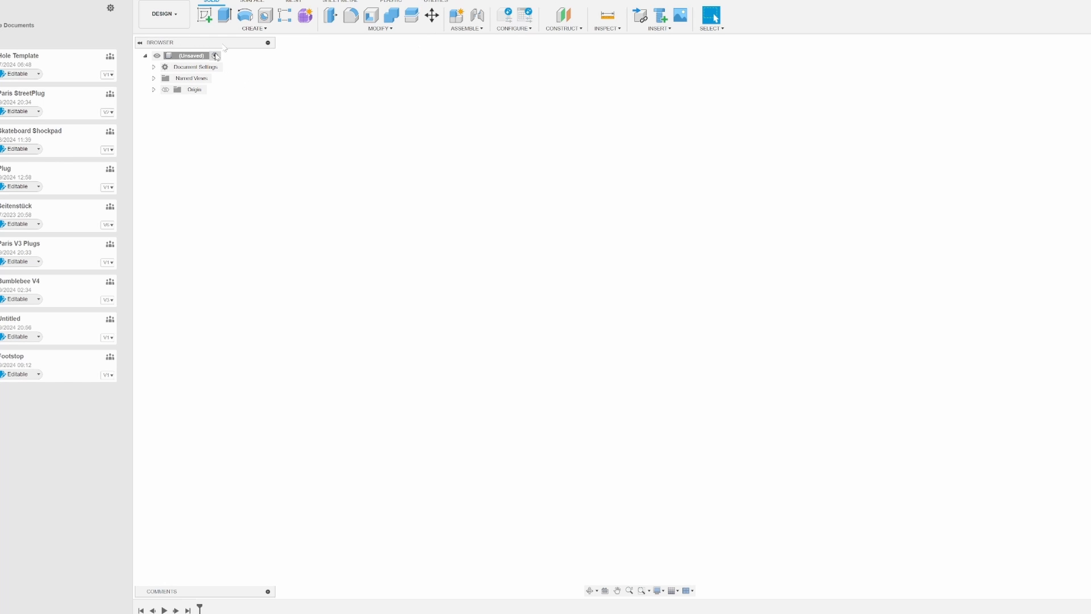
Step: Create a new sketch on the ground plane of the empty design
{"action": "left_click", "coordinate": [205, 15]}
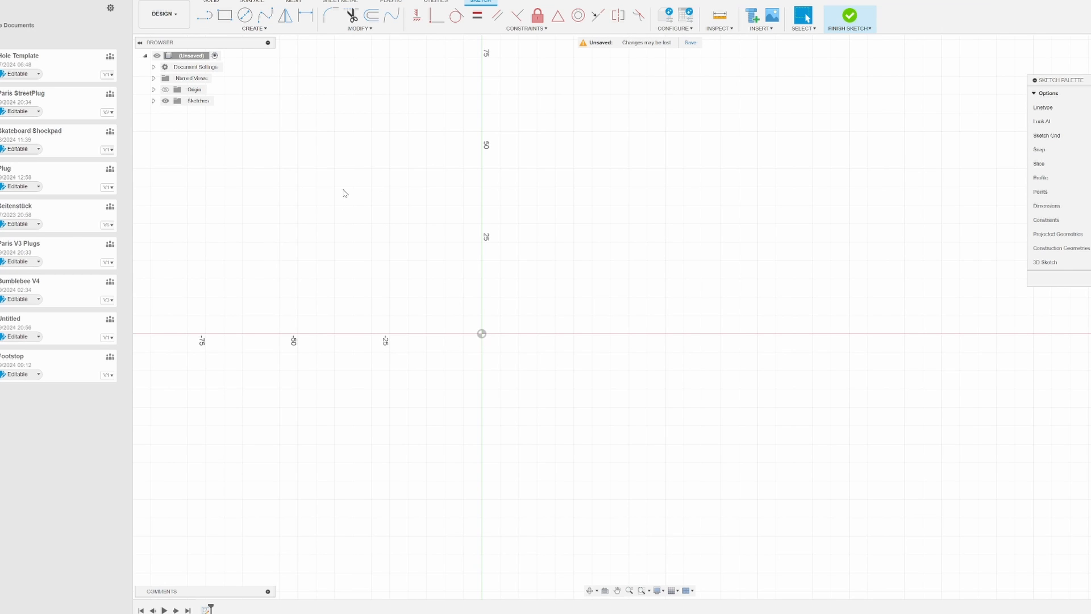
{"action": "mouse_move", "coordinate": [343, 226]}
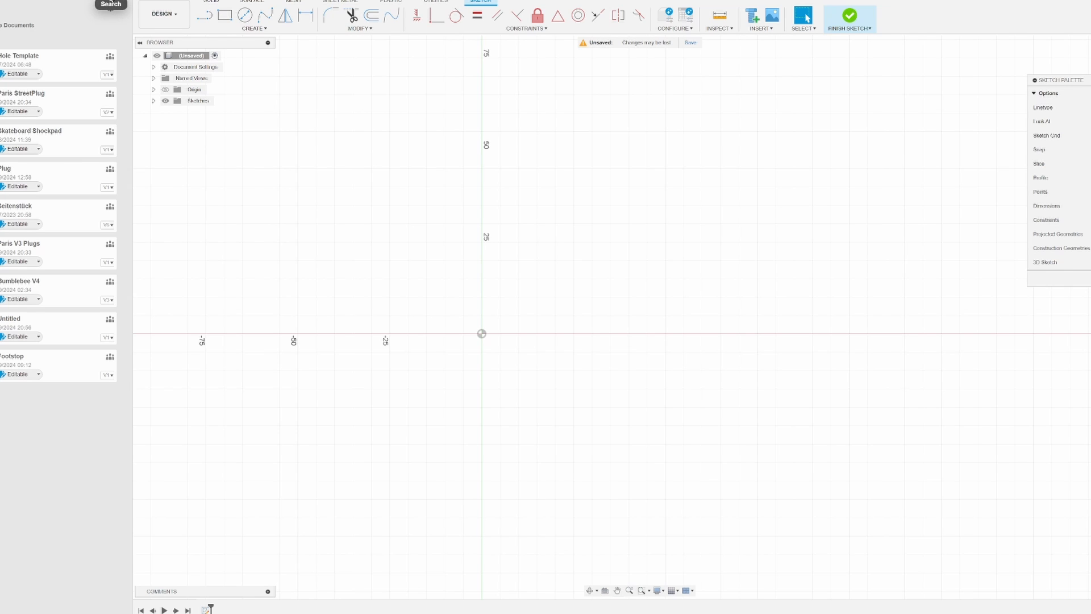
Step: Draw concentric centre, 16 mm and 23 mm circles at the origin plus a small circle on the outer edge
{"action": "left_click", "coordinate": [245, 14]}
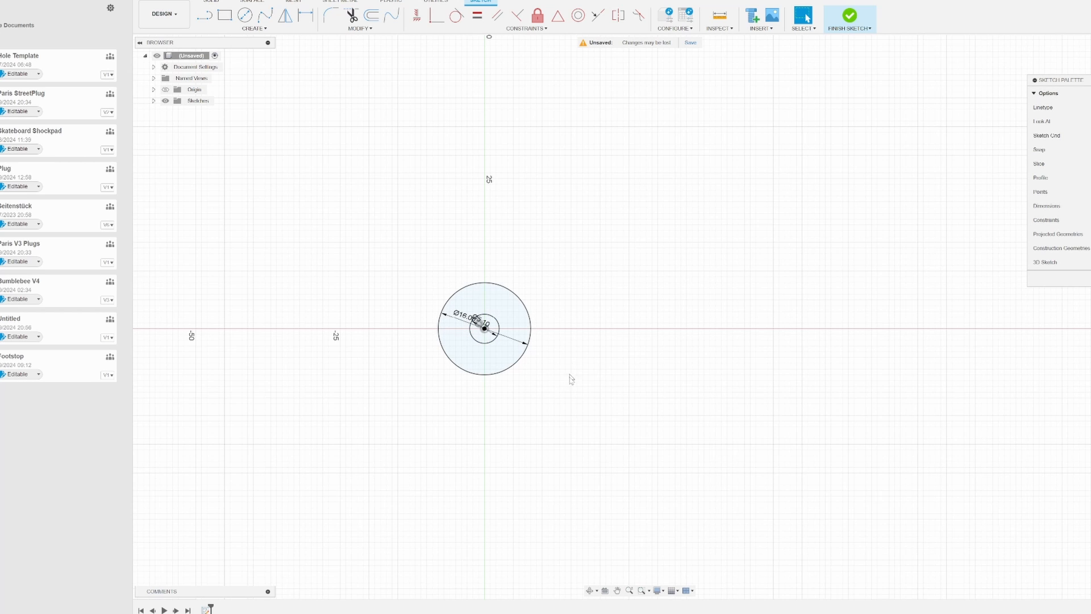
{"action": "mouse_move", "coordinate": [564, 402]}
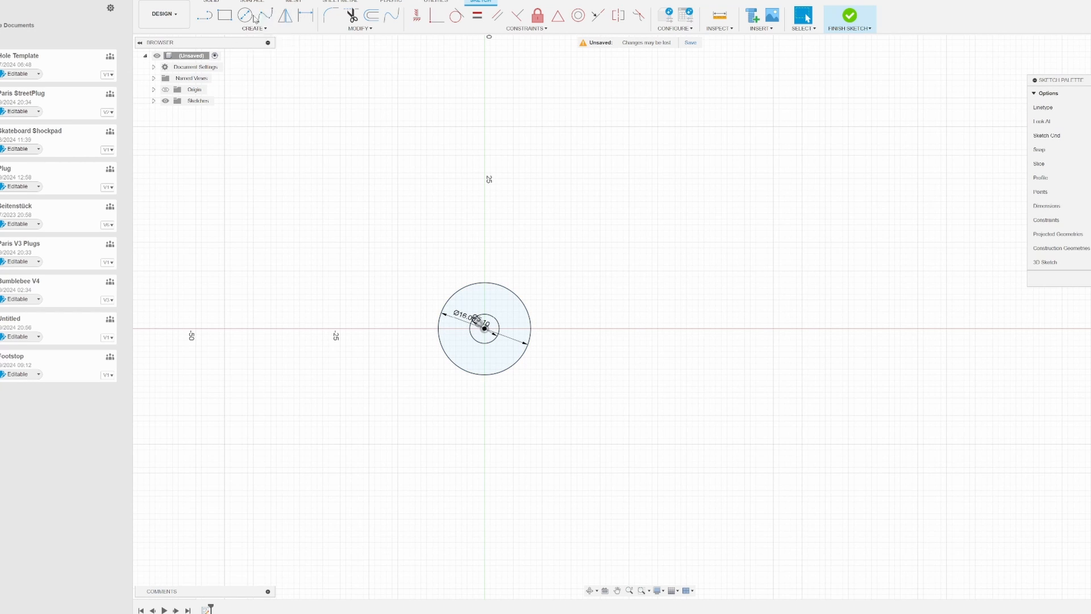
{"action": "left_click", "coordinate": [245, 15]}
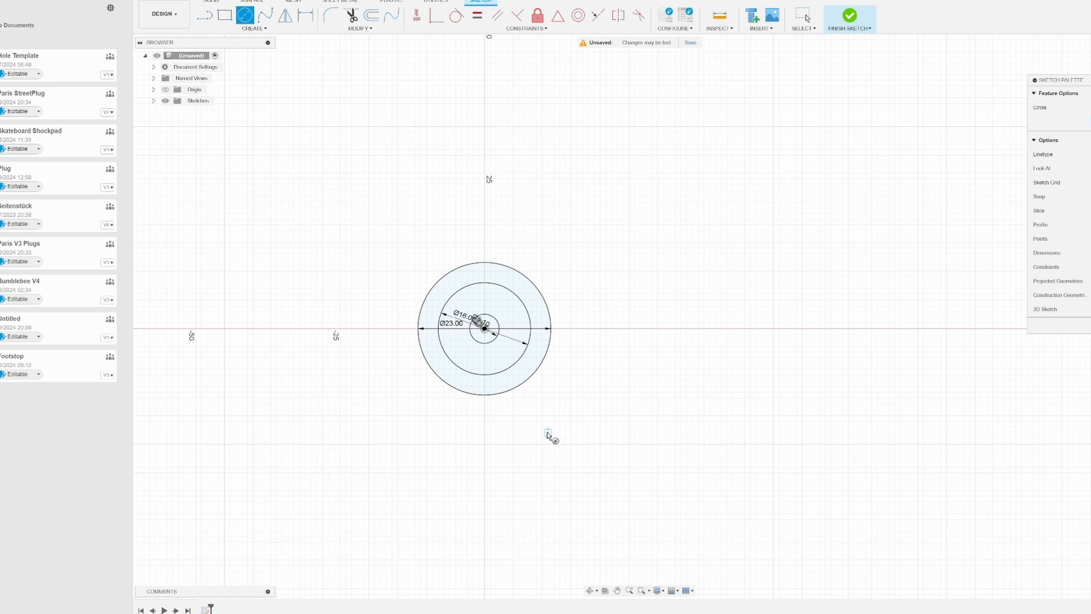
{"action": "mouse_move", "coordinate": [532, 424]}
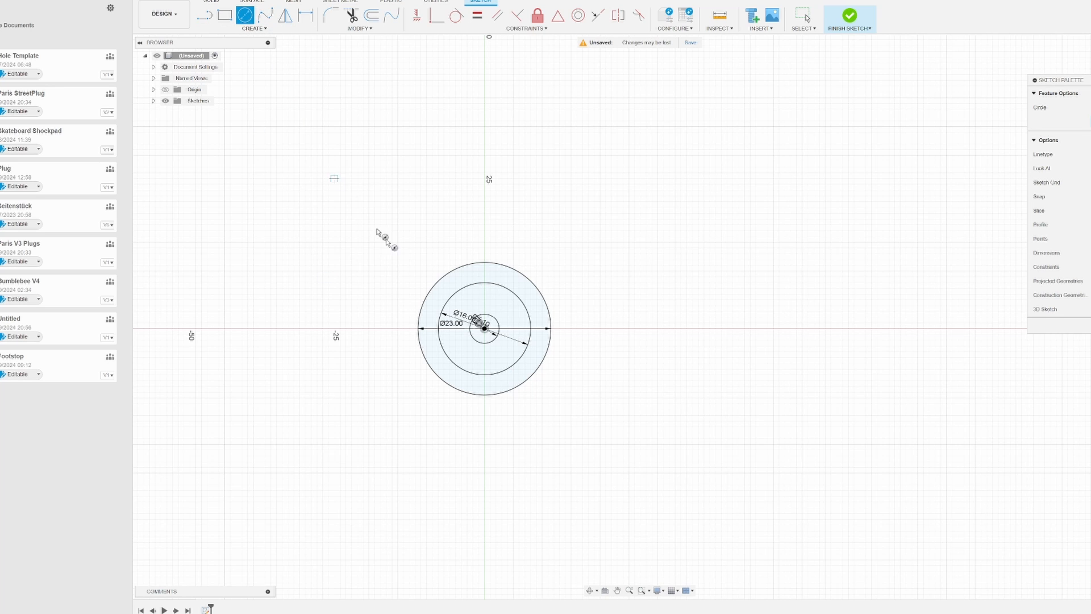
{"action": "mouse_move", "coordinate": [491, 400]}
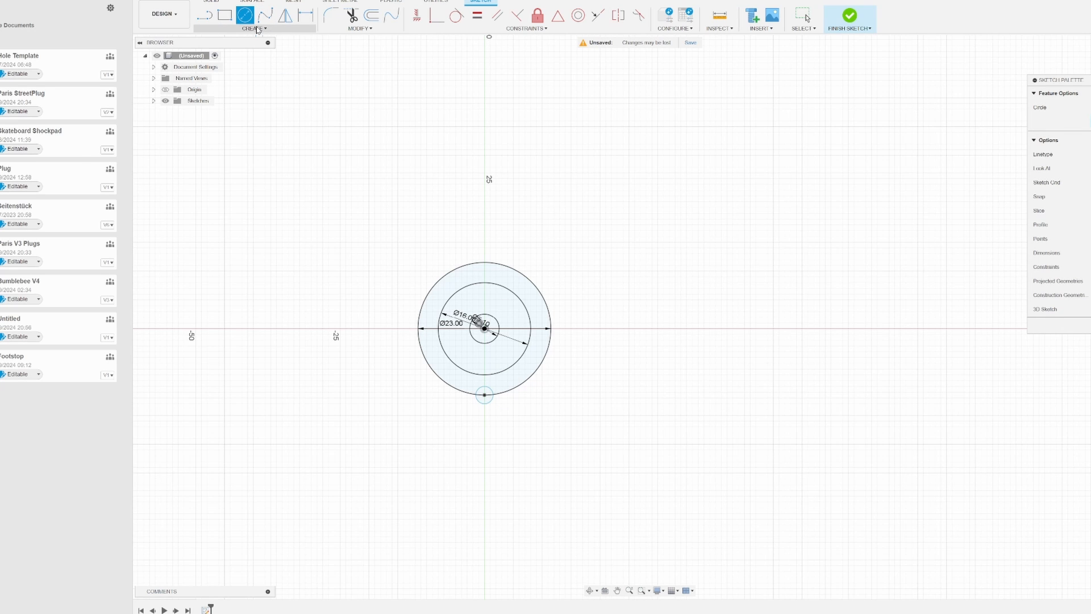
Step: Circular-pattern the small edge circle around the sketch origin to ring the 23 mm circle
{"action": "left_click", "coordinate": [253, 28]}
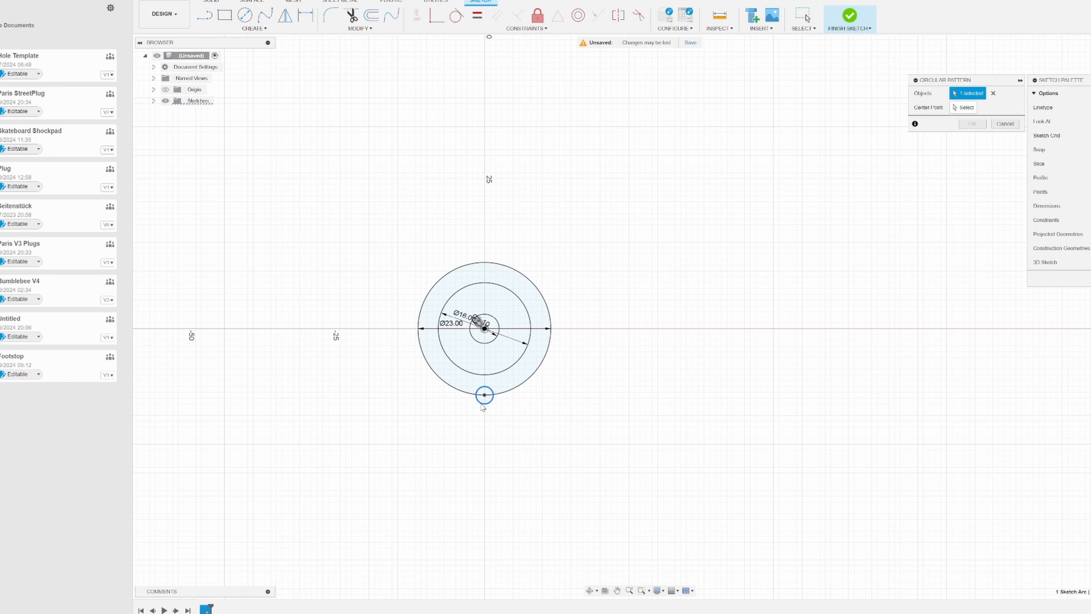
{"action": "mouse_move", "coordinate": [482, 355]}
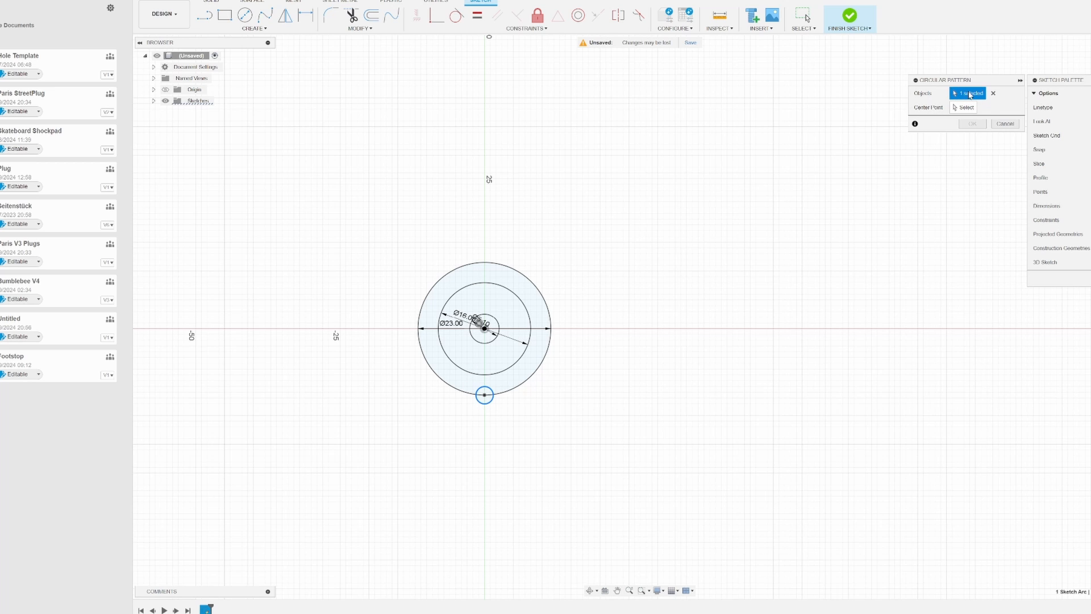
{"action": "left_click", "coordinate": [967, 107]}
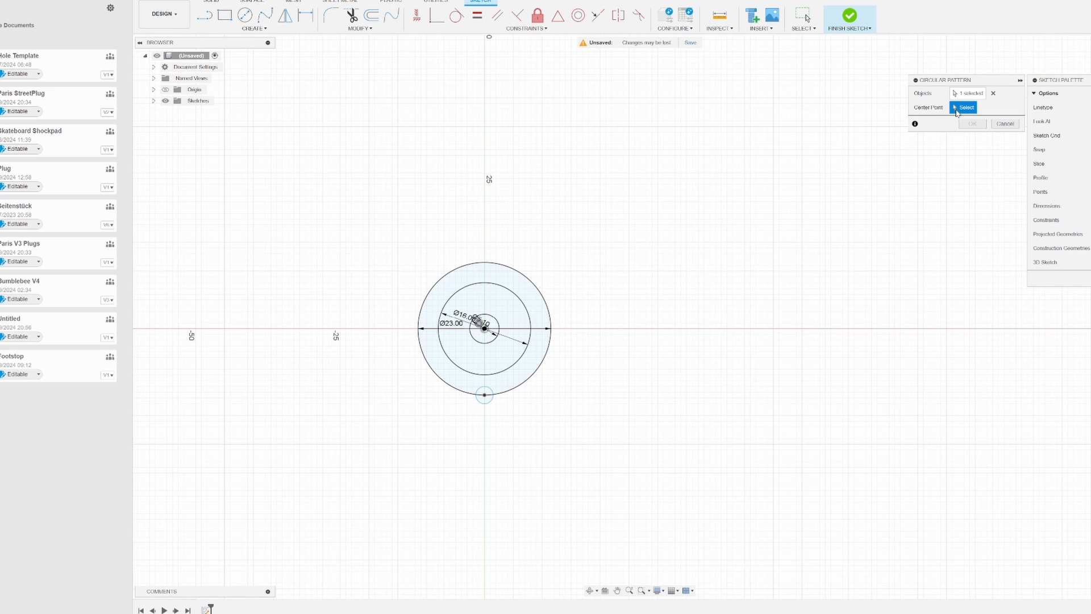
{"action": "left_click", "coordinate": [483, 328]}
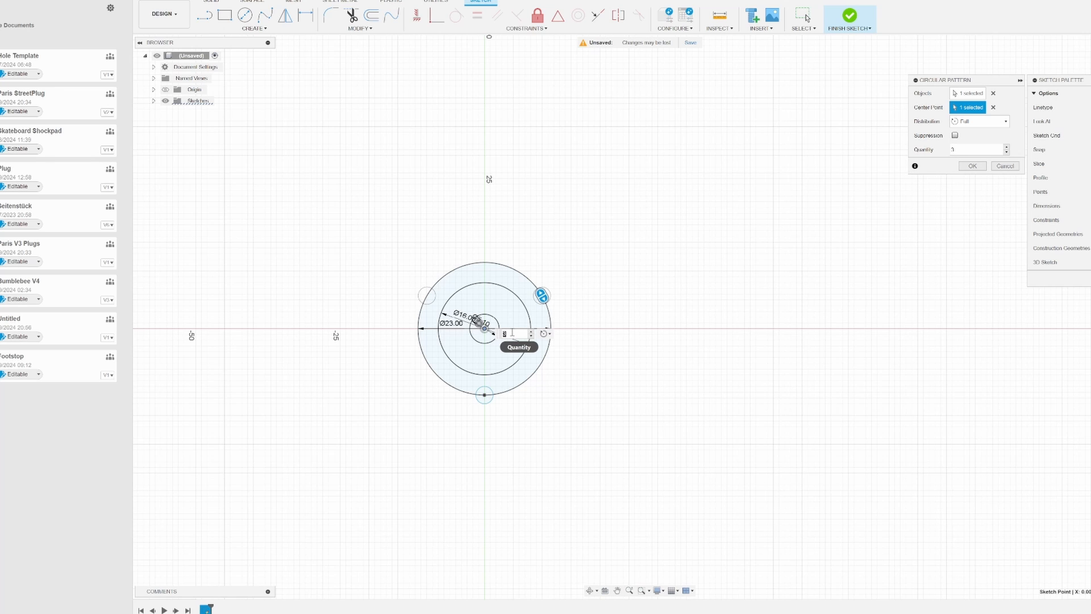
{"action": "mouse_move", "coordinate": [514, 333]}
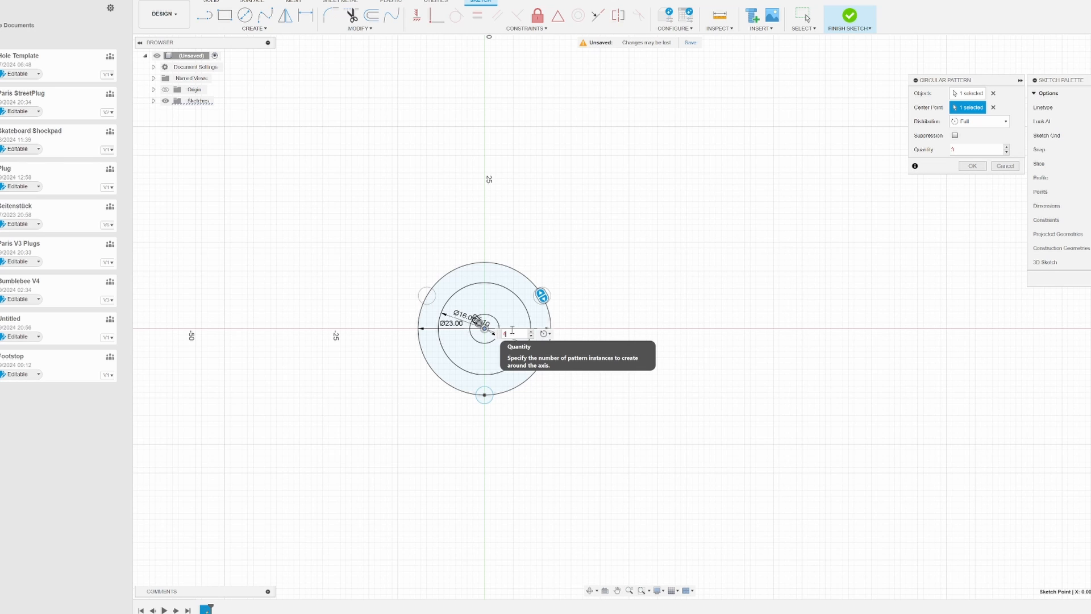
{"action": "type", "text": "4"}
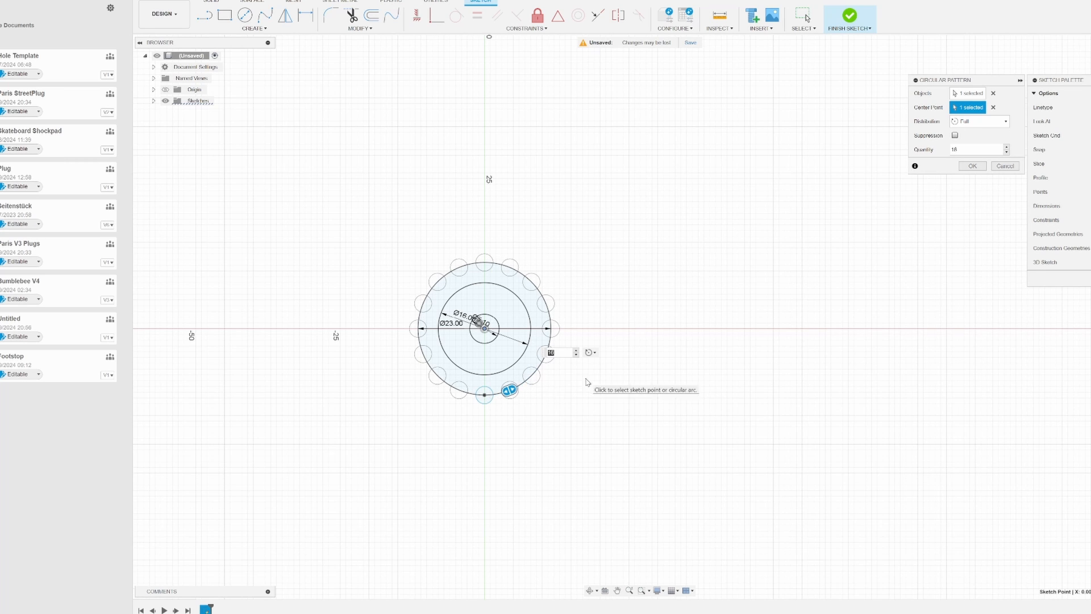
{"action": "left_click", "coordinate": [971, 166]}
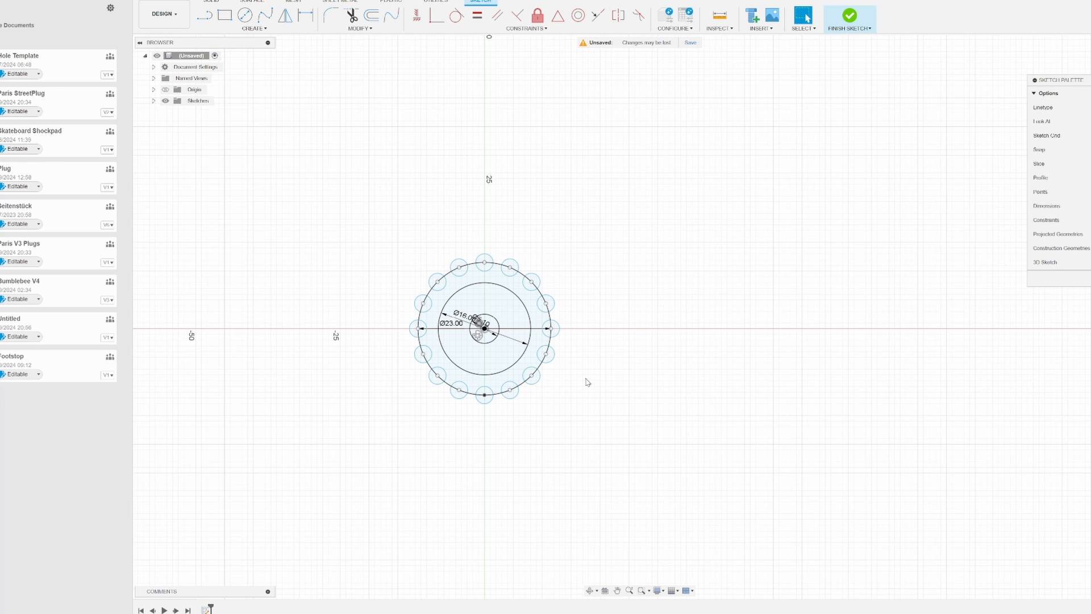
{"action": "mouse_move", "coordinate": [573, 368]}
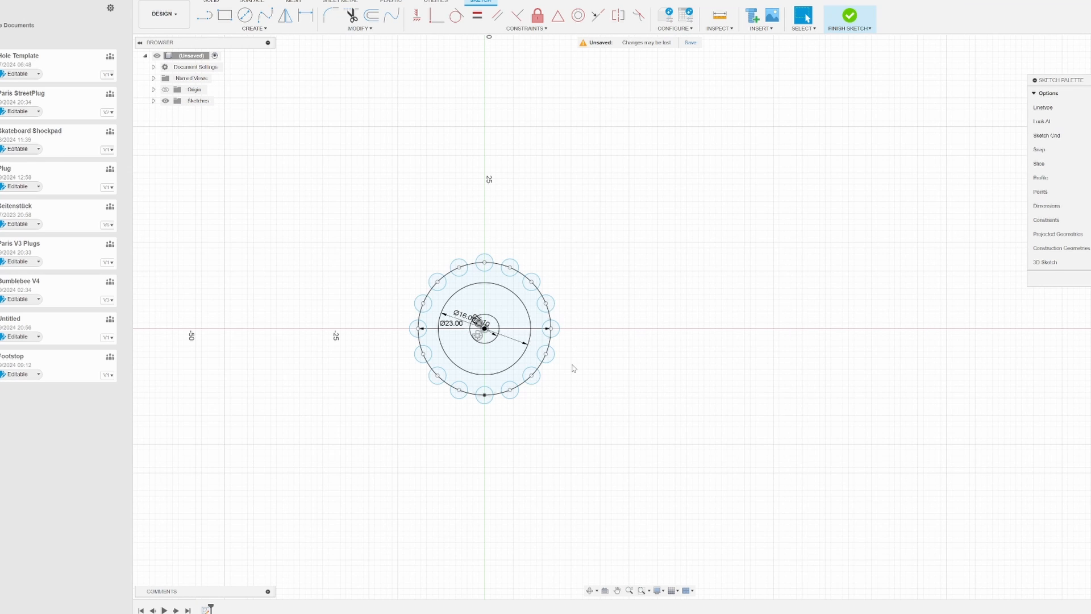
{"action": "mouse_move", "coordinate": [545, 256]}
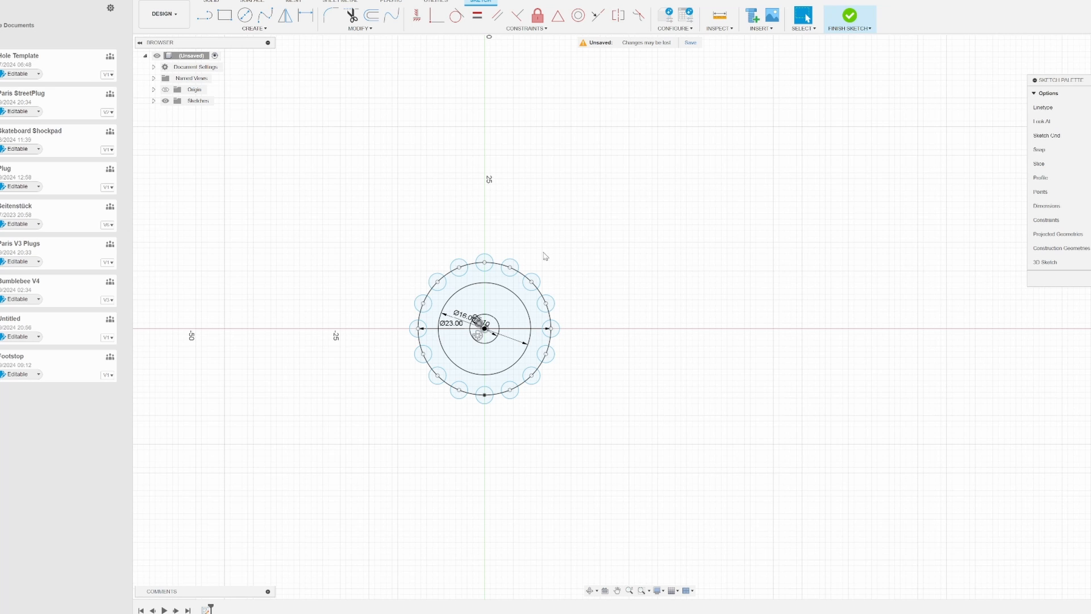
Step: Extrude all sketch profiles into a tall solid cylinder with rounded ribs around its side
{"action": "left_click_drag", "start_coordinate": [545, 256], "coordinate": [342, 447]}
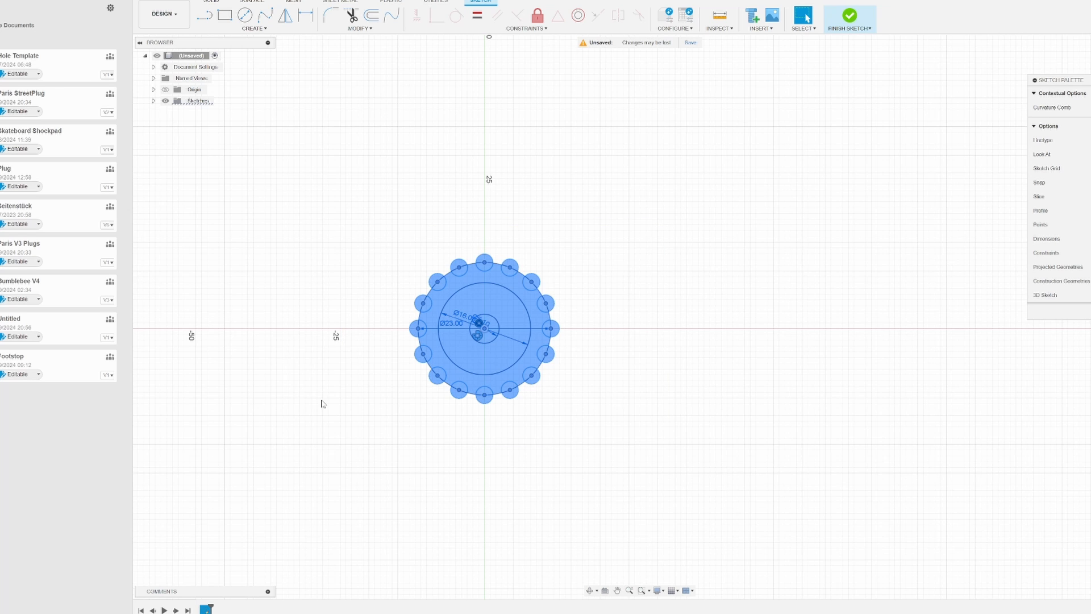
{"action": "mouse_move", "coordinate": [364, 383]}
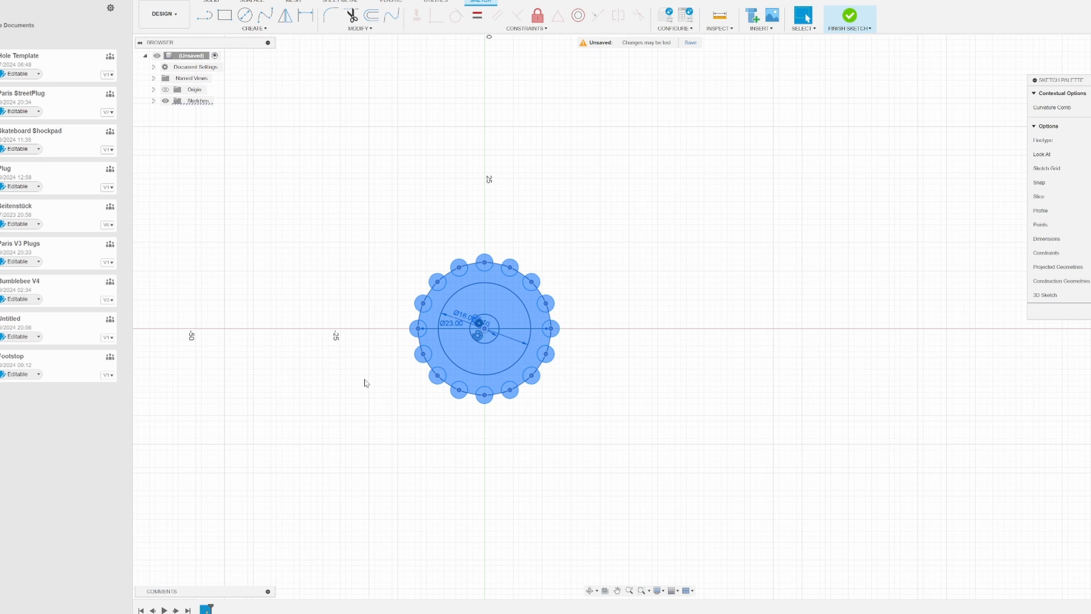
{"action": "left_click", "coordinate": [849, 14]}
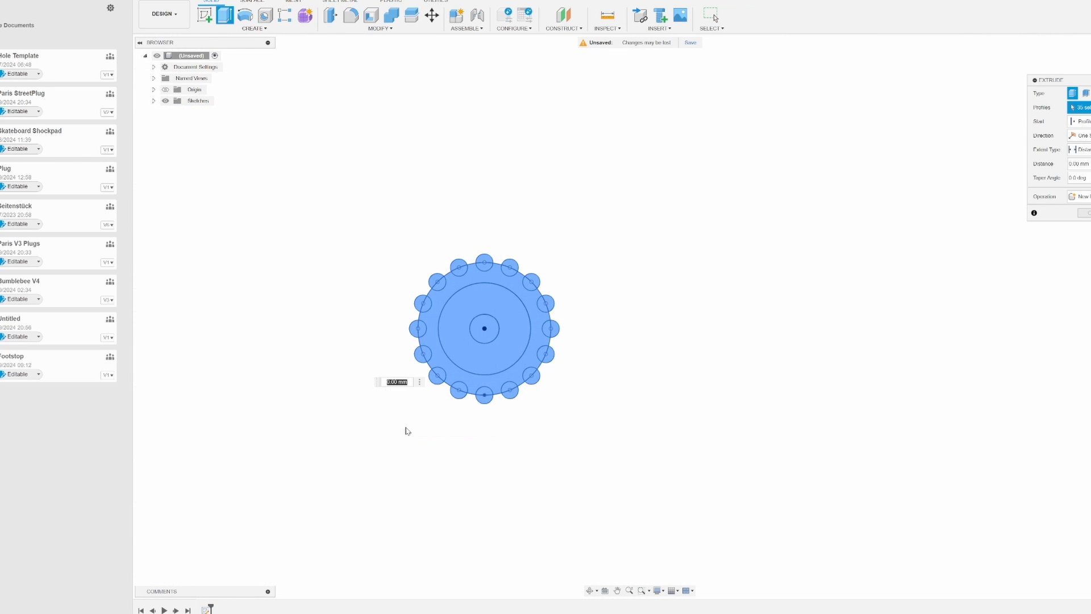
{"action": "mouse_move", "coordinate": [429, 435]}
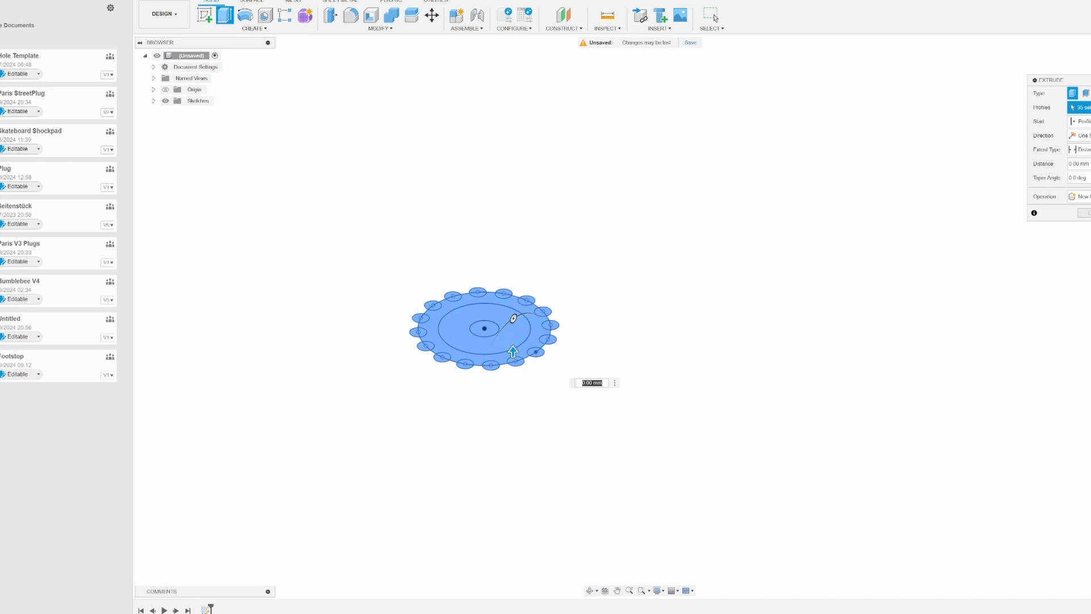
{"action": "scroll", "scroll_direction": "up", "scroll_amount": 3}
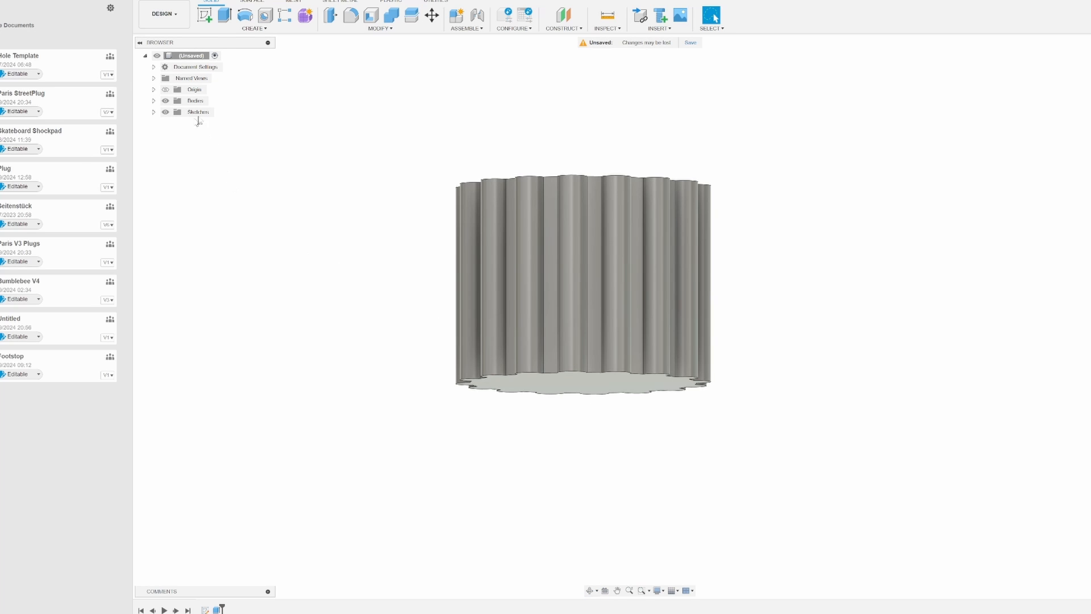
Step: Reopen the base sketch, show the origin planes and finish the sketch to reveal the body
{"action": "left_click", "coordinate": [198, 112]}
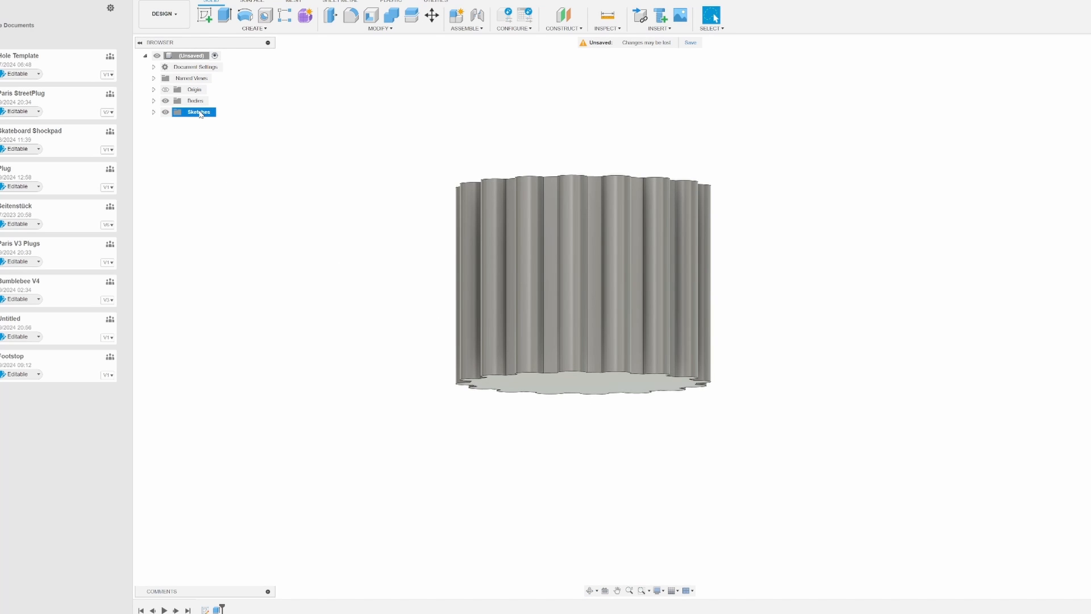
{"action": "left_click", "coordinate": [153, 111]}
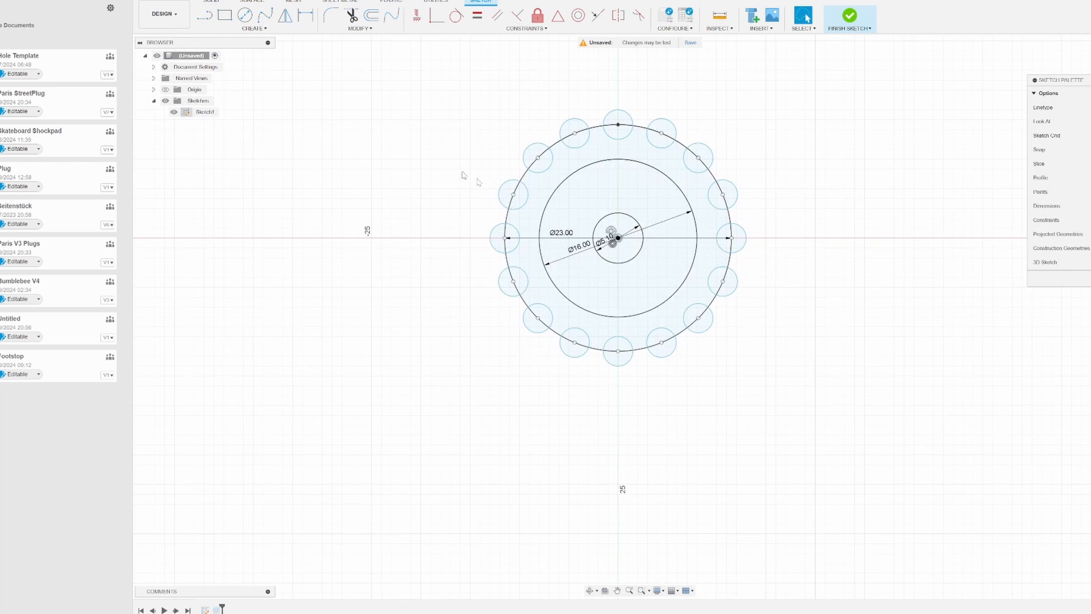
{"action": "left_click", "coordinate": [633, 243]}
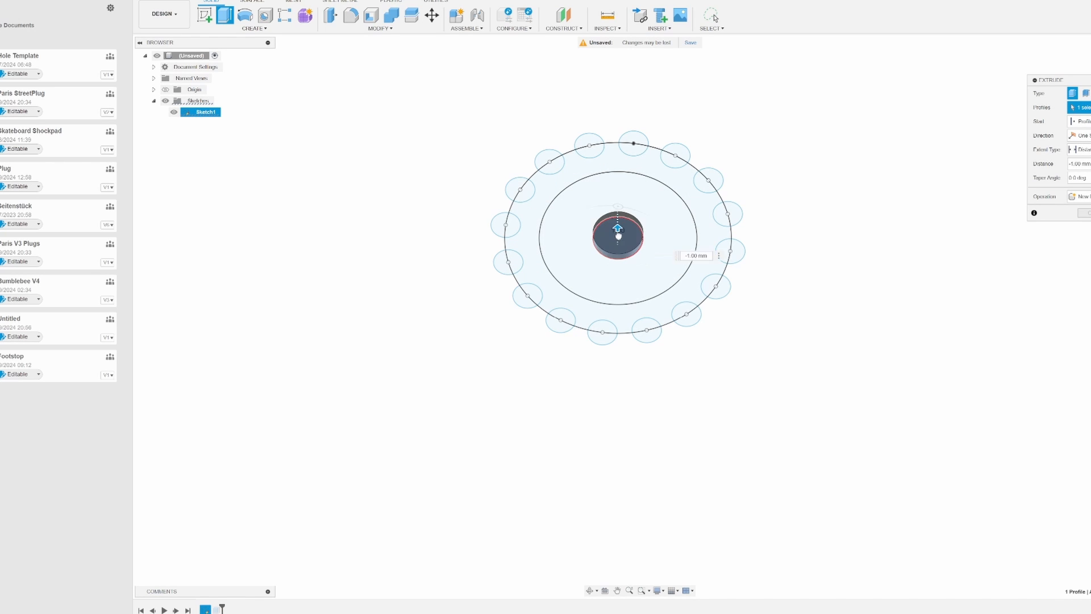
{"action": "left_click_drag", "start_coordinate": [617, 229], "coordinate": [617, 105]}
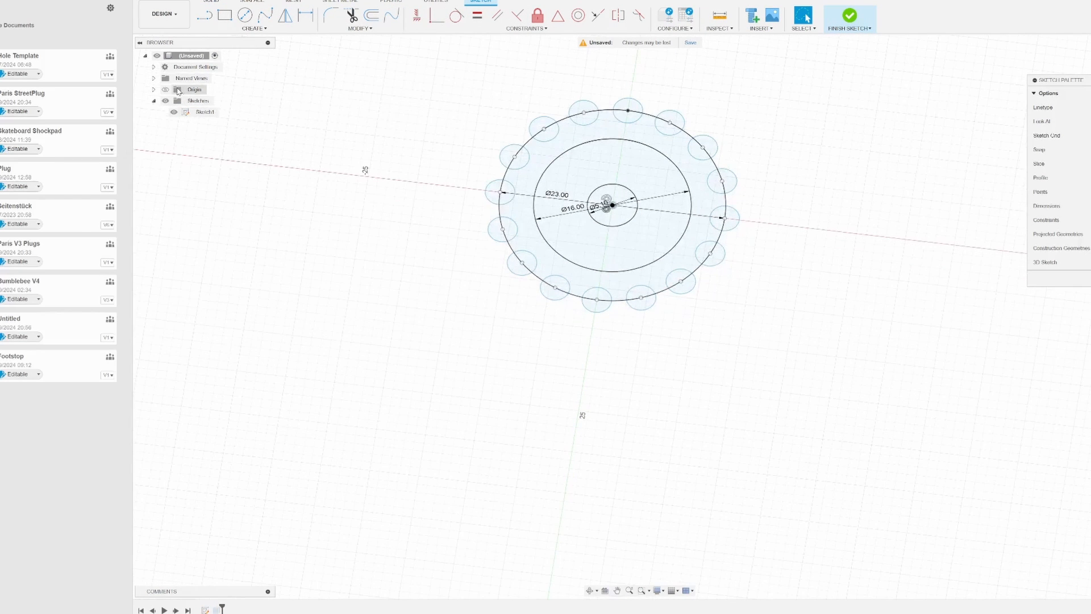
{"action": "left_click", "coordinate": [154, 89]}
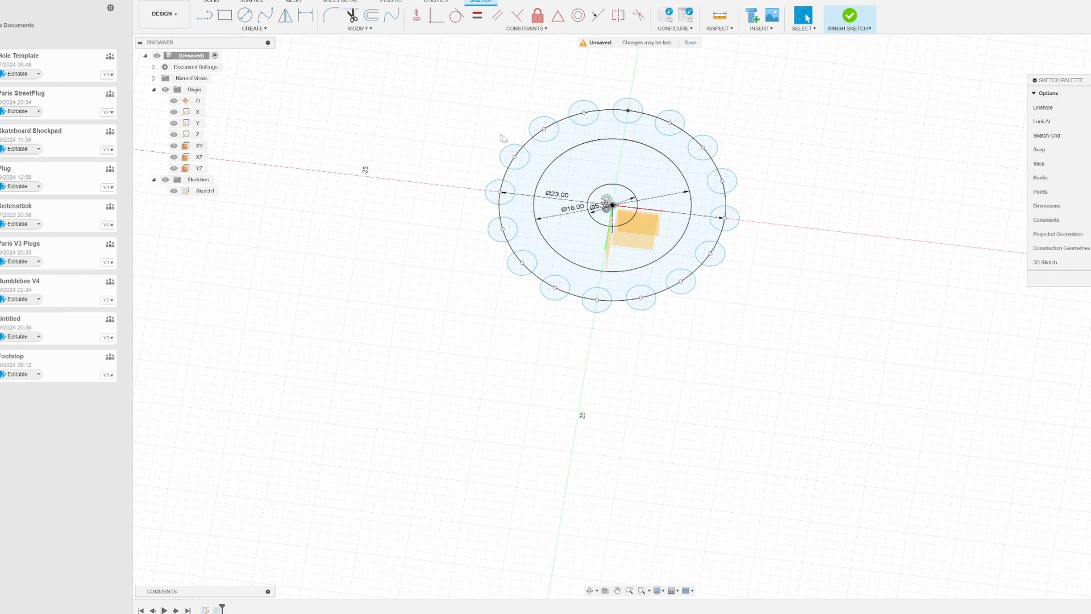
{"action": "left_click", "coordinate": [850, 16]}
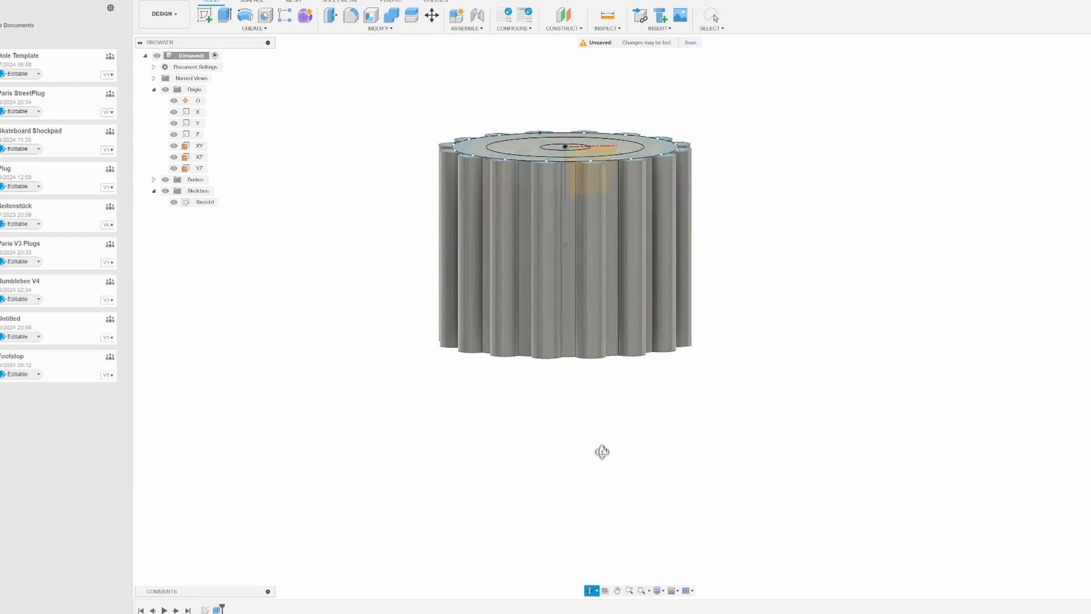
Step: Extrude-cut the centre circle 28 mm down through the body as a screw hole
{"action": "left_click", "coordinate": [198, 146]}
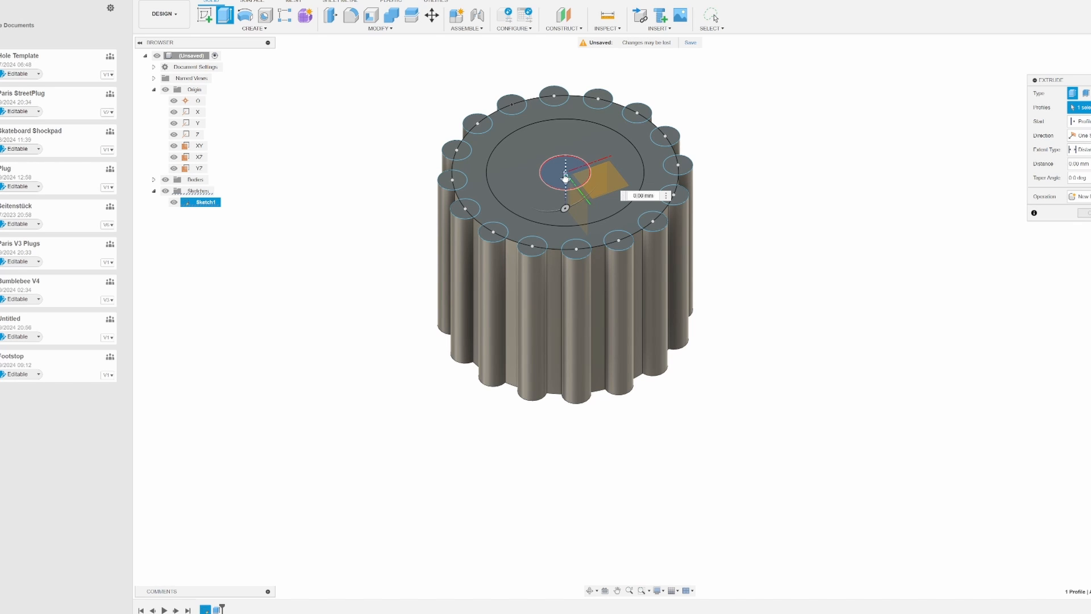
{"action": "left_click_drag", "start_coordinate": [566, 179], "coordinate": [567, 382]}
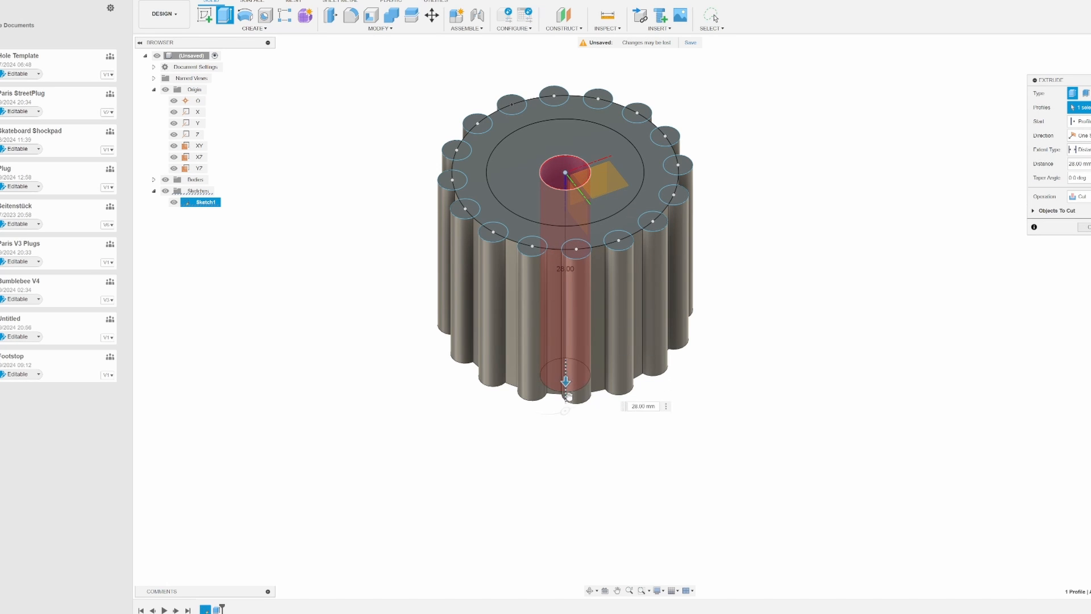
{"action": "left_click_drag", "start_coordinate": [565, 377], "coordinate": [565, 460]}
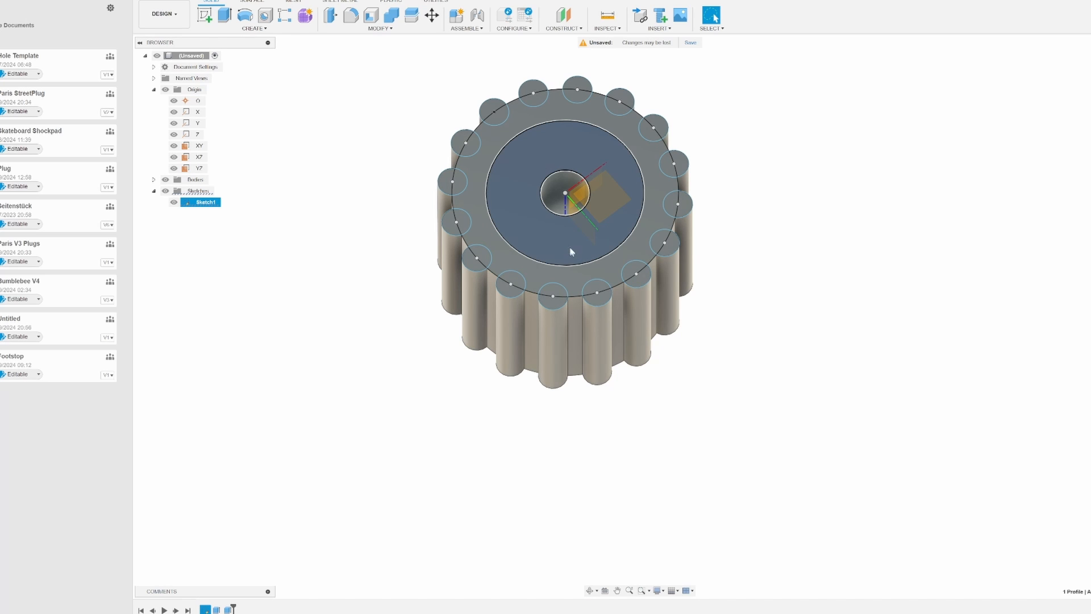
{"action": "mouse_move", "coordinate": [564, 232]}
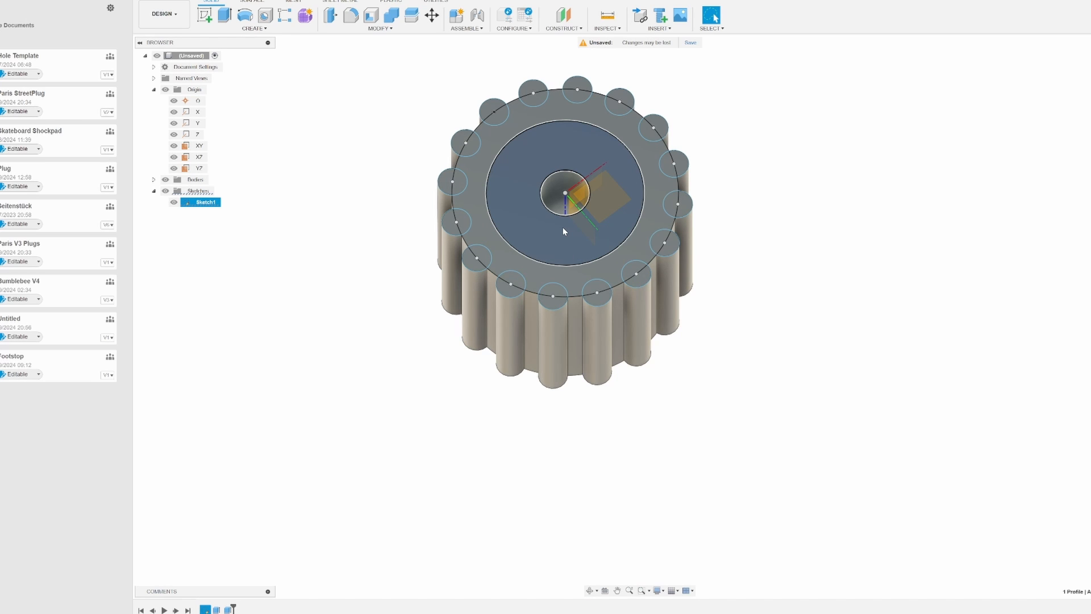
{"action": "mouse_move", "coordinate": [617, 226]}
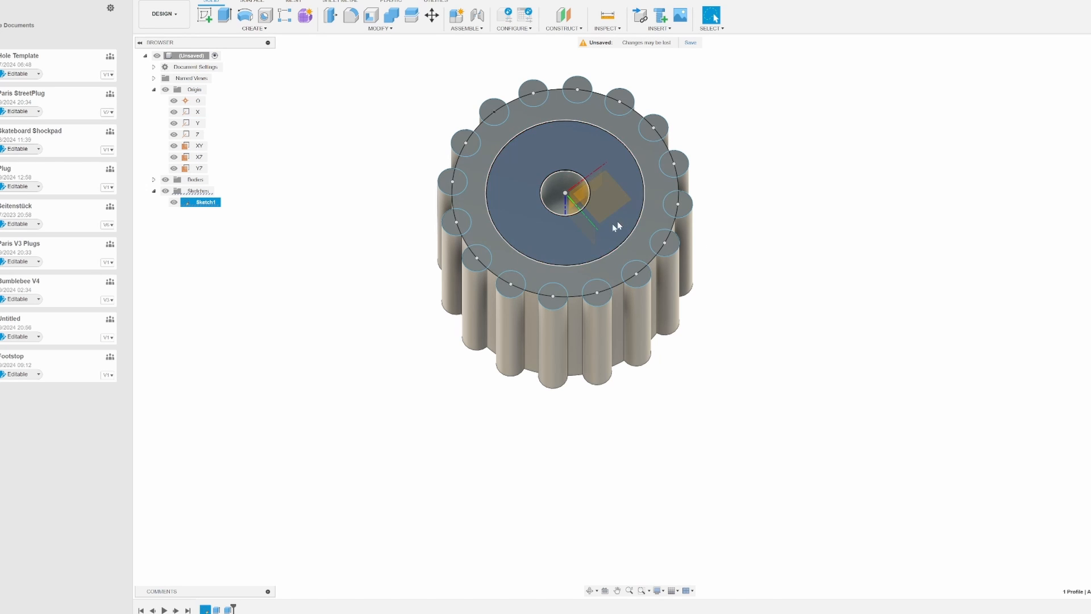
Step: Extrude-cut the inner circle on the top face into a wide recess down to the screw hole
{"action": "left_click", "coordinate": [224, 14]}
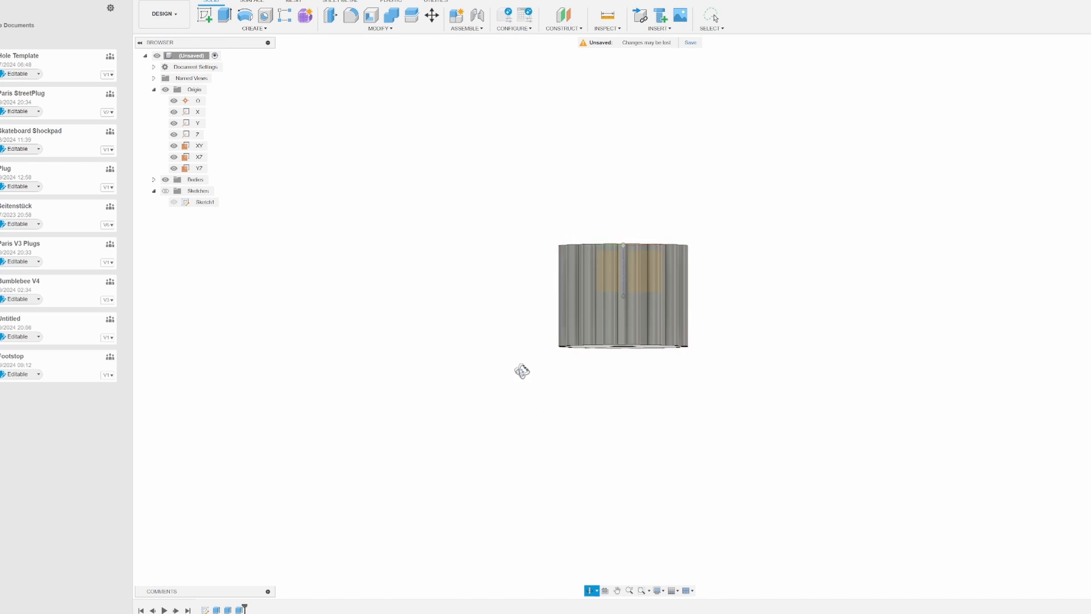
{"action": "left_click_drag", "start_coordinate": [522, 370], "coordinate": [495, 445]}
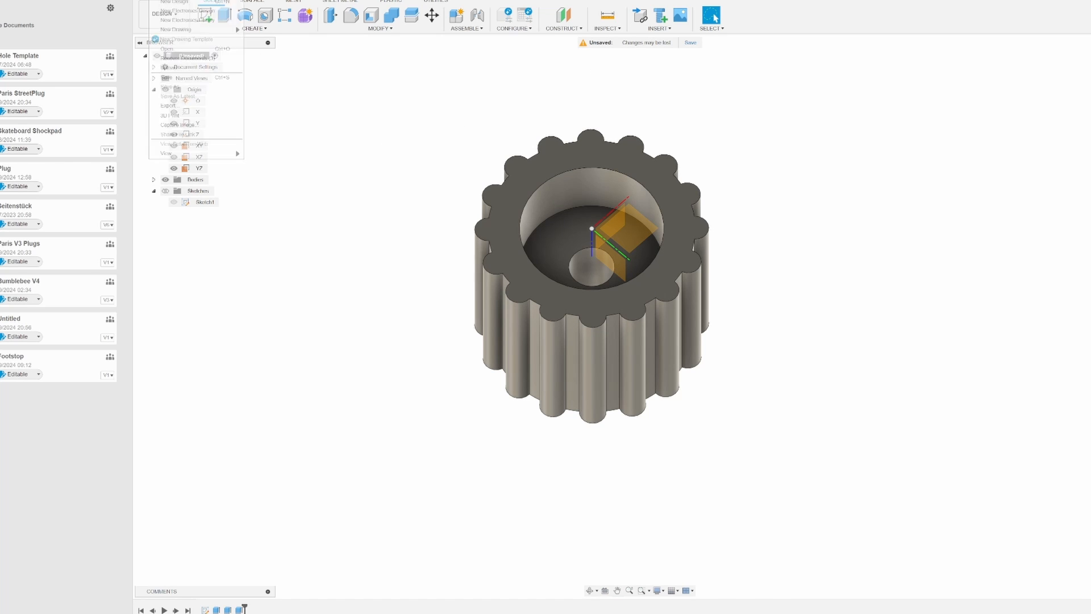
{"action": "mouse_move", "coordinate": [168, 105]}
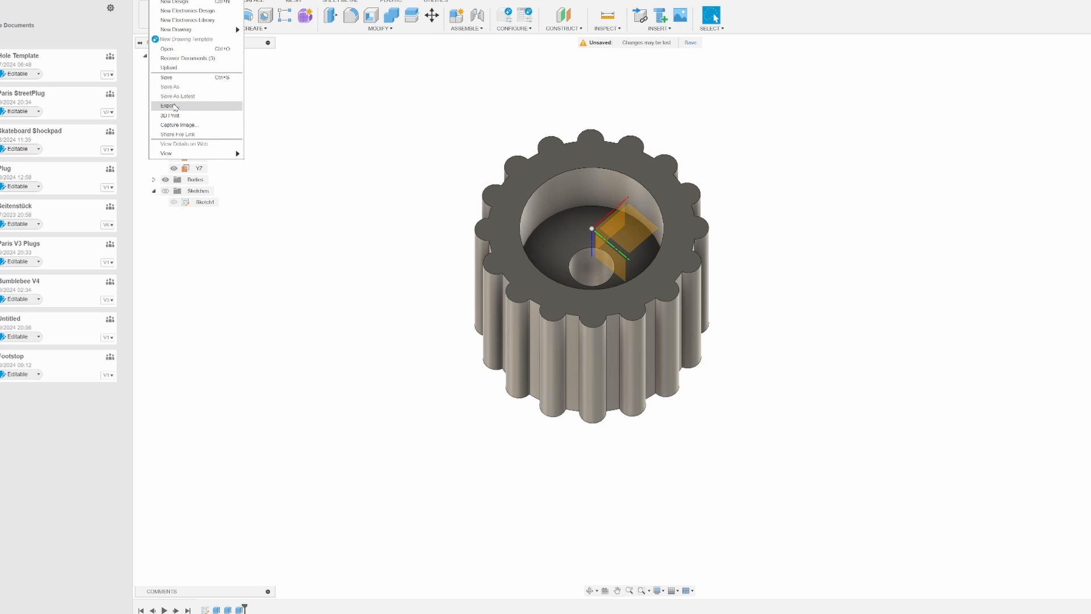
Step: Export the model as an STL file named Simple Footstop
{"action": "left_click", "coordinate": [167, 105]}
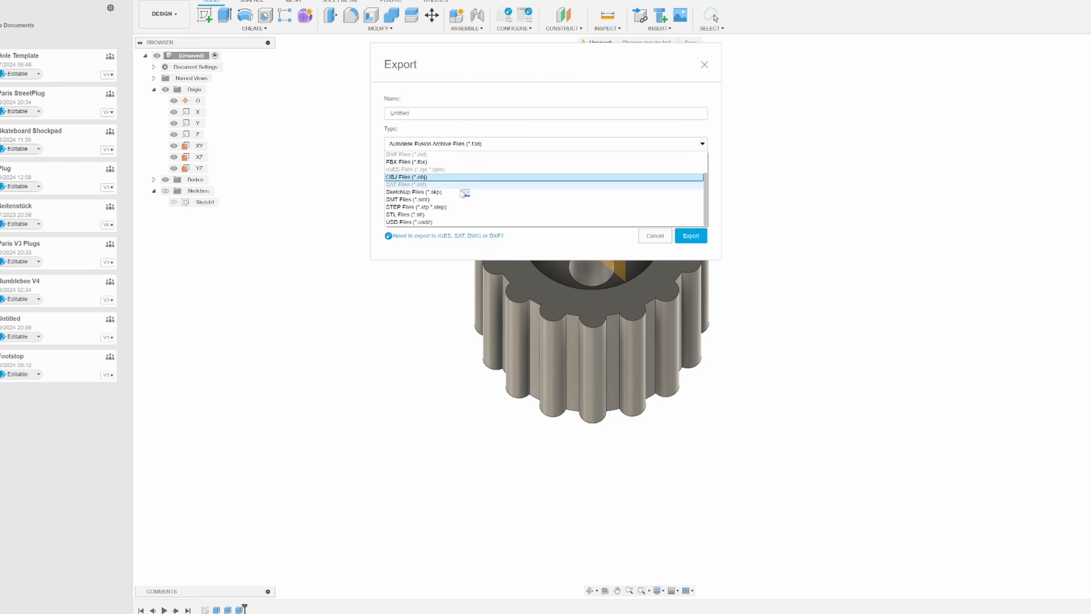
{"action": "left_click", "coordinate": [409, 214]}
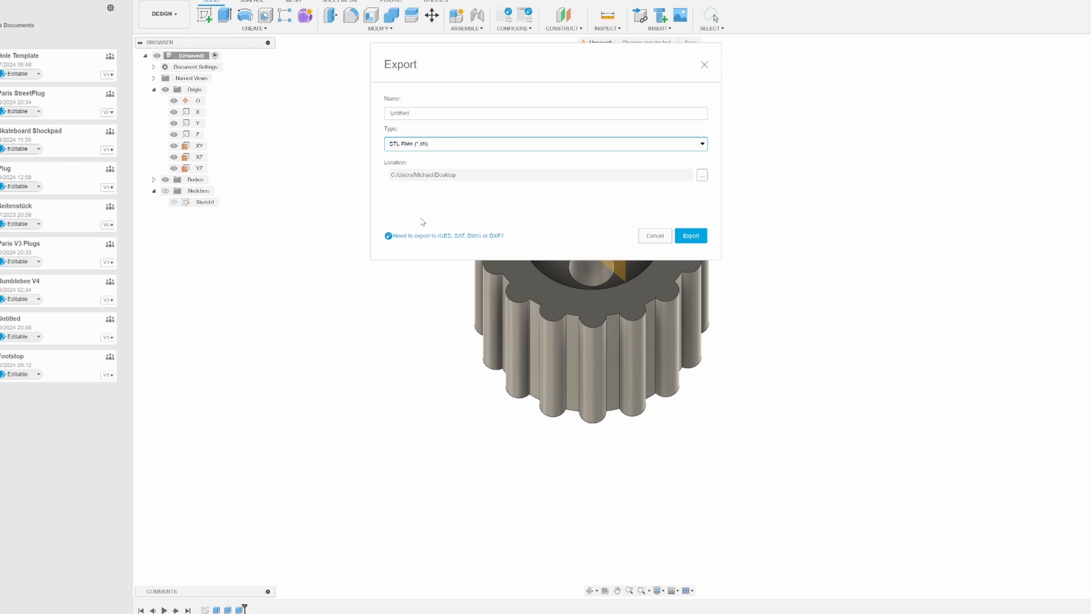
{"action": "mouse_move", "coordinate": [417, 220]}
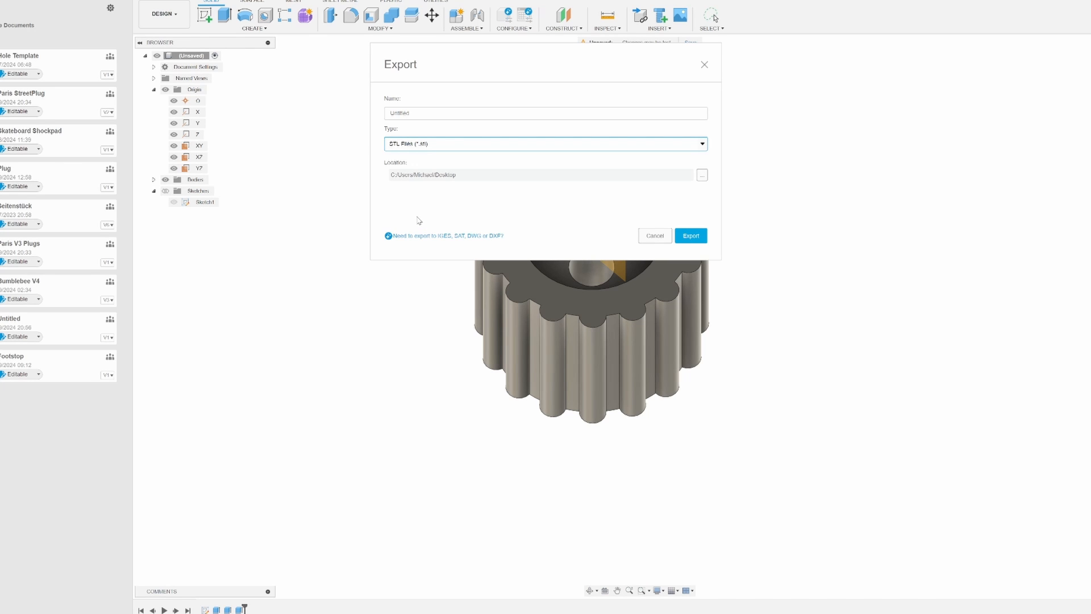
{"action": "left_click", "coordinate": [545, 113]}
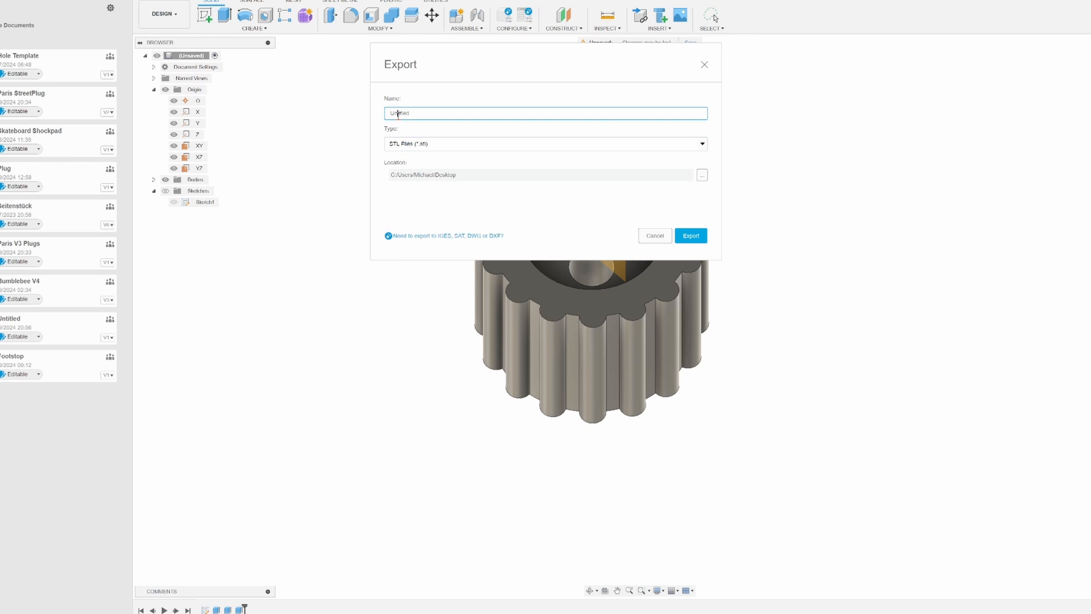
{"action": "type", "text": "Sleeve"}
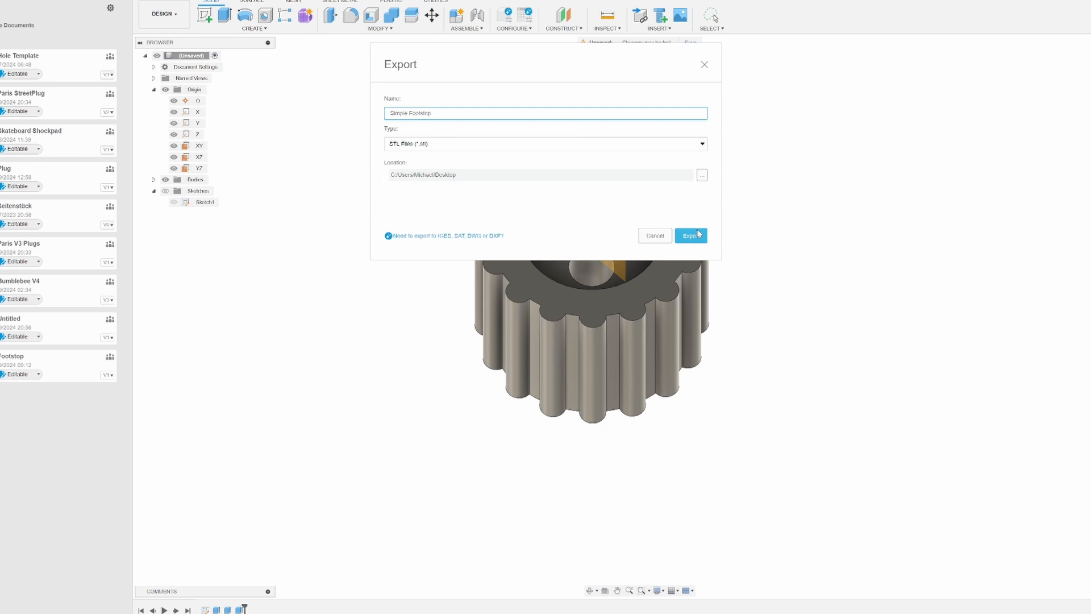
{"action": "left_click", "coordinate": [690, 235]}
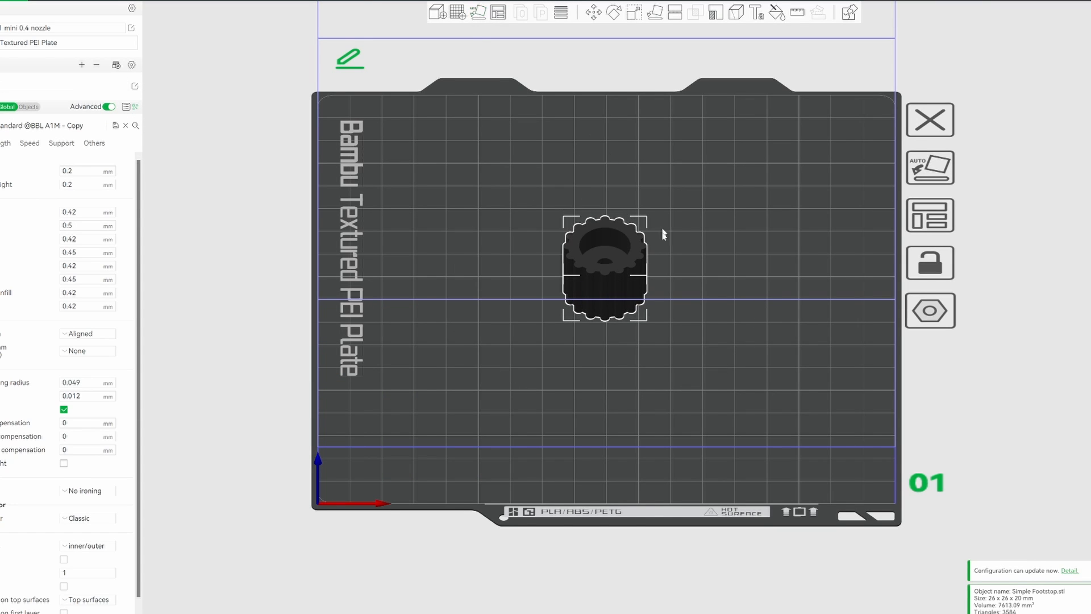
{"action": "mouse_move", "coordinate": [602, 256]}
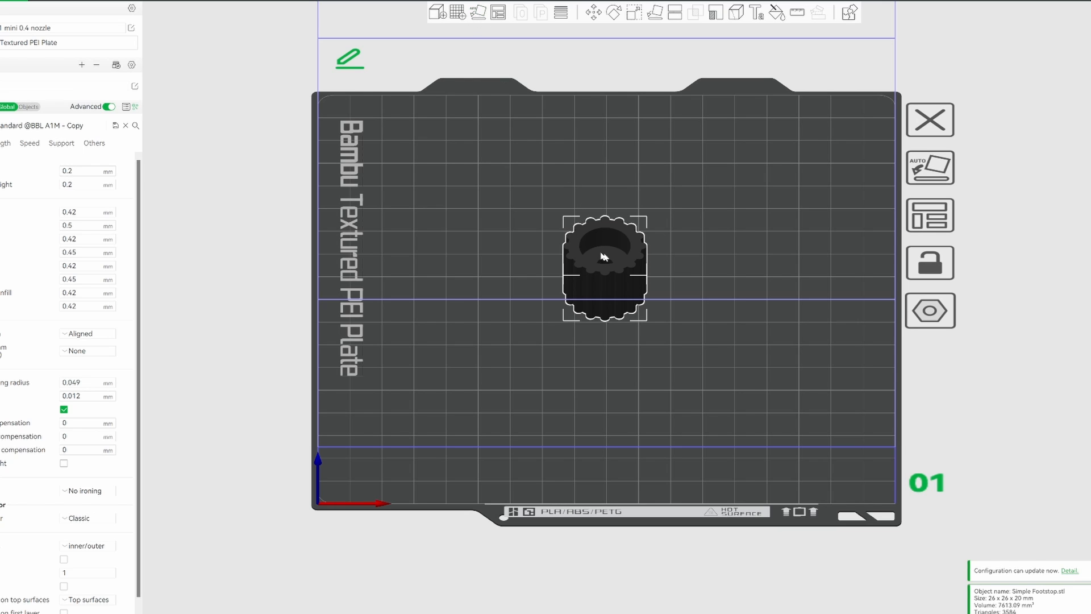
{"action": "mouse_move", "coordinate": [615, 327]}
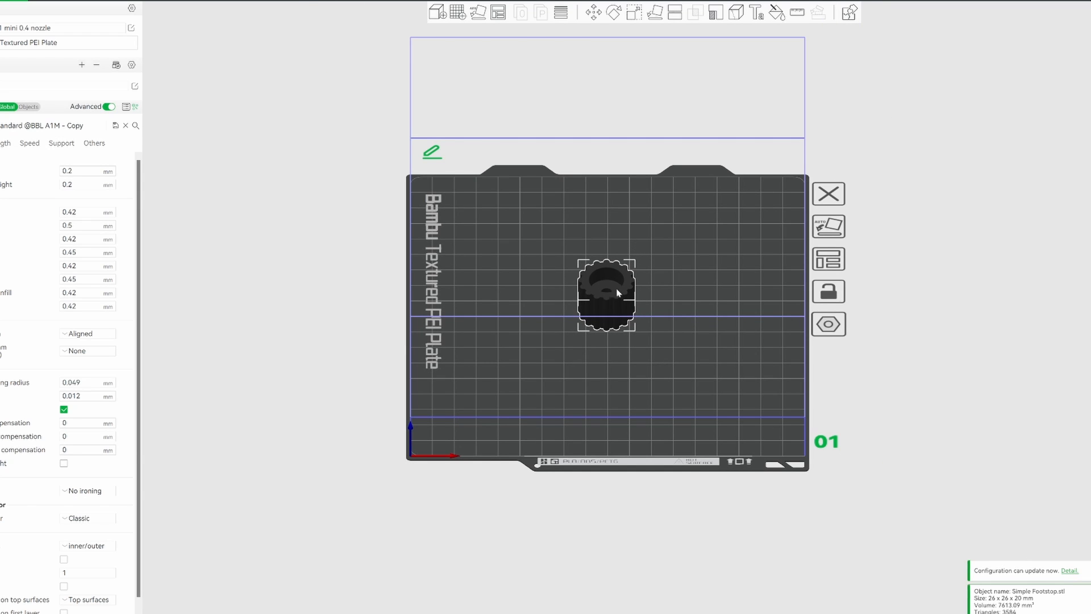
{"action": "mouse_move", "coordinate": [616, 273]}
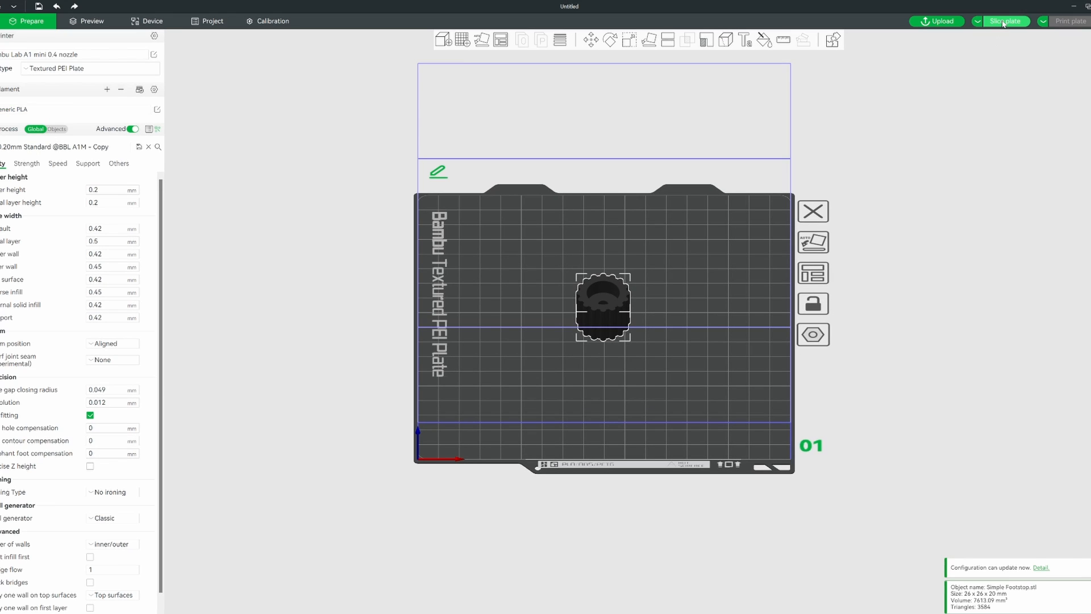
Step: Slice the plate, then set sparse infill density to 100% with Rectilinear pattern under Strength
{"action": "left_click", "coordinate": [1004, 20]}
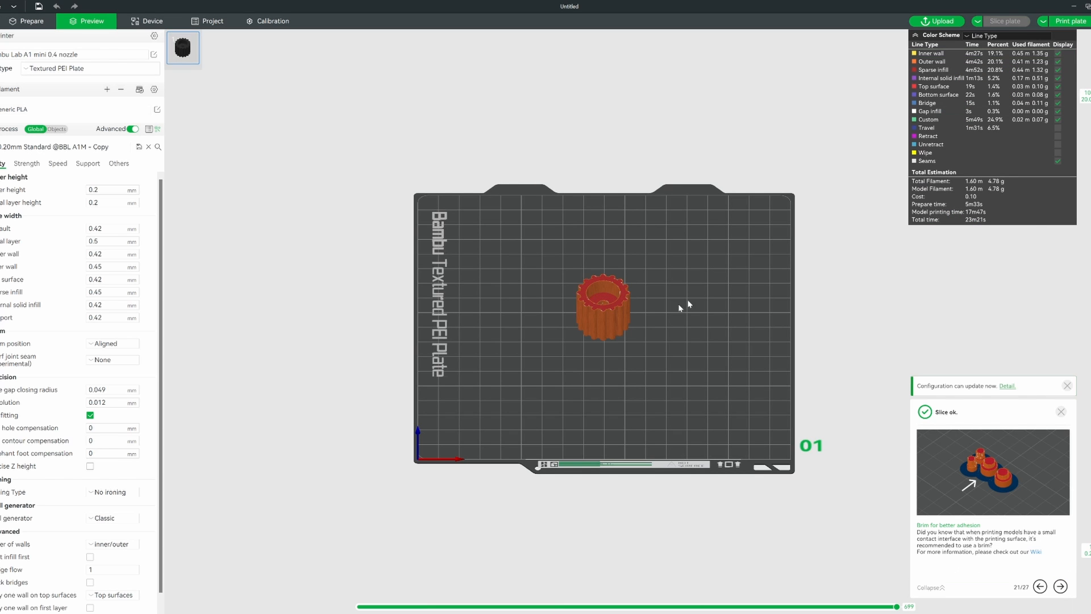
{"action": "scroll", "scroll_direction": "down", "scroll_amount": 3}
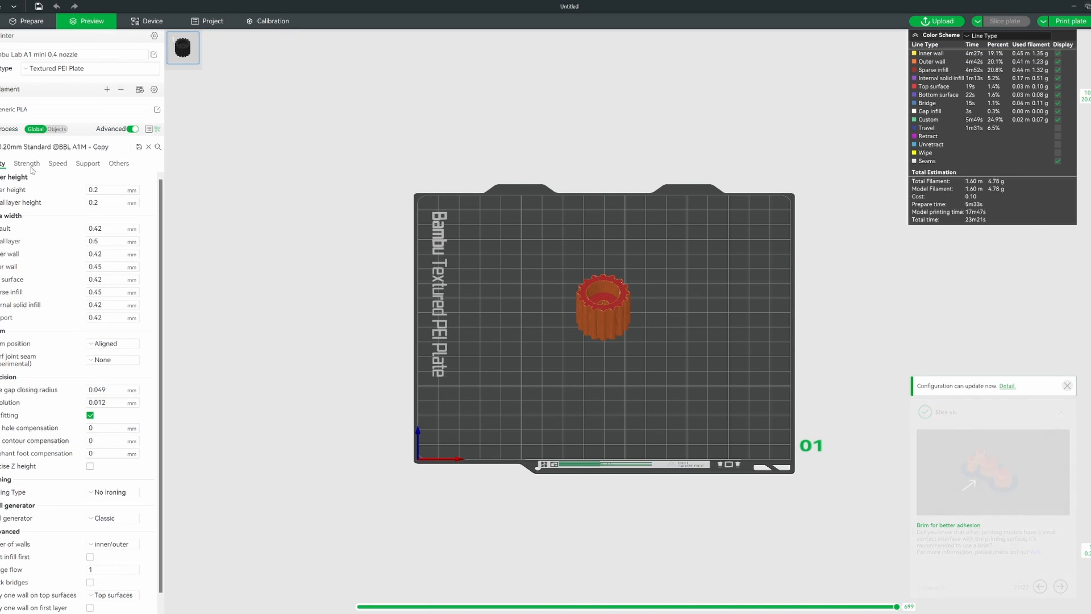
{"action": "left_click", "coordinate": [26, 163]}
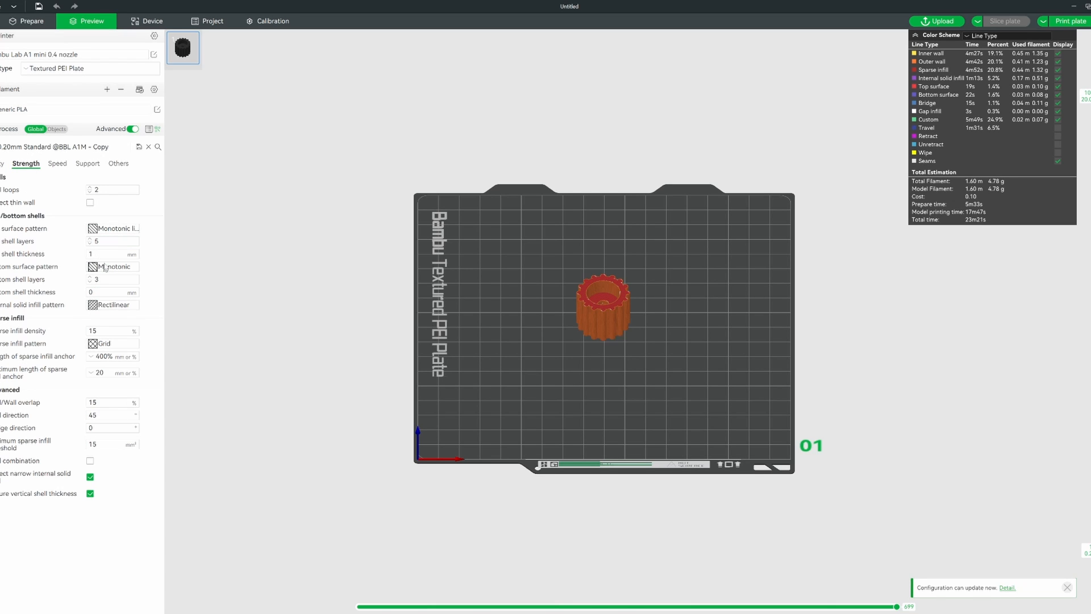
{"action": "mouse_move", "coordinate": [105, 324]}
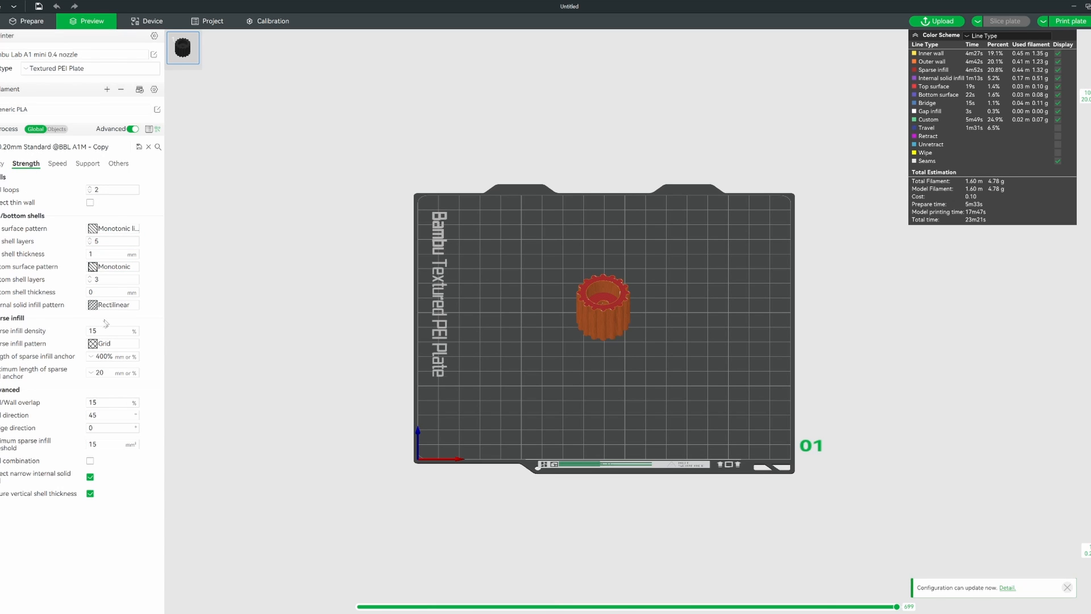
{"action": "mouse_move", "coordinate": [98, 330]}
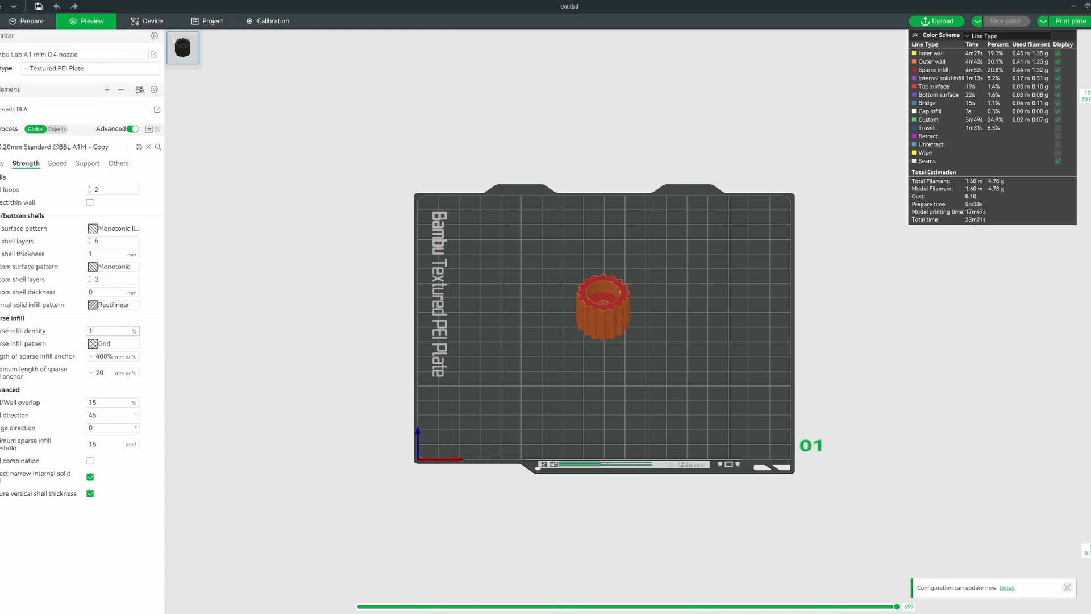
{"action": "type", "text": "100"}
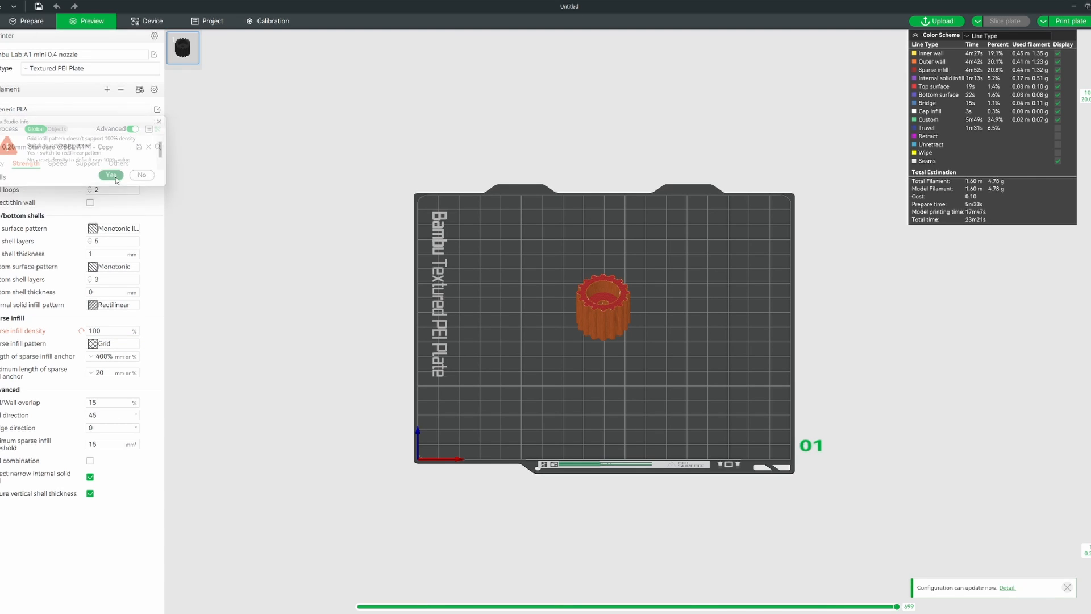
{"action": "left_click", "coordinate": [111, 175]}
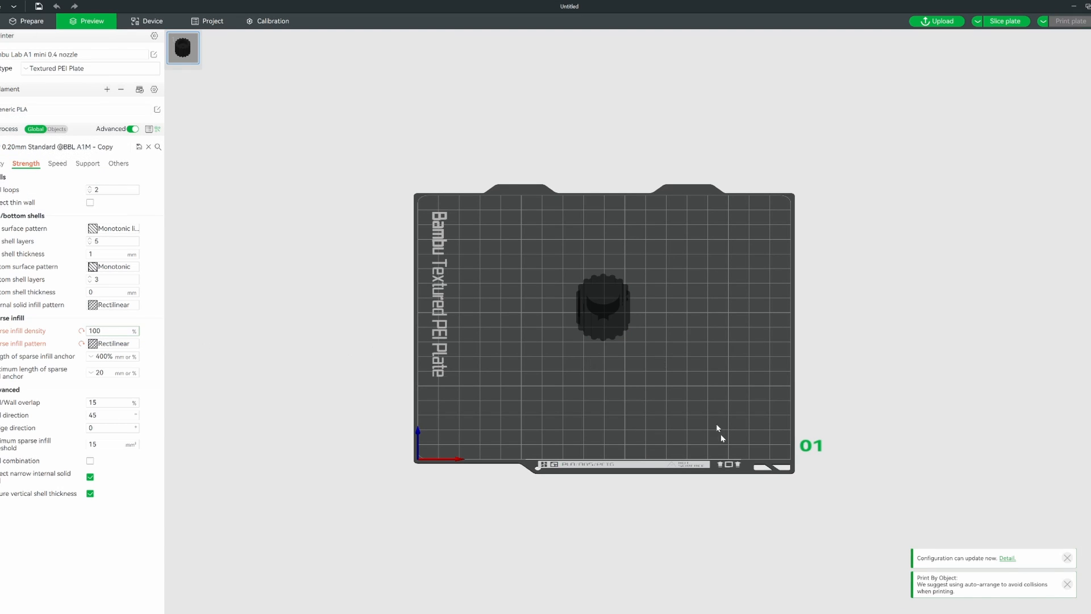
Step: Re-slice the solid footstop, estimating 9.30 g filament and a 29m12s print
{"action": "left_click", "coordinate": [1003, 21]}
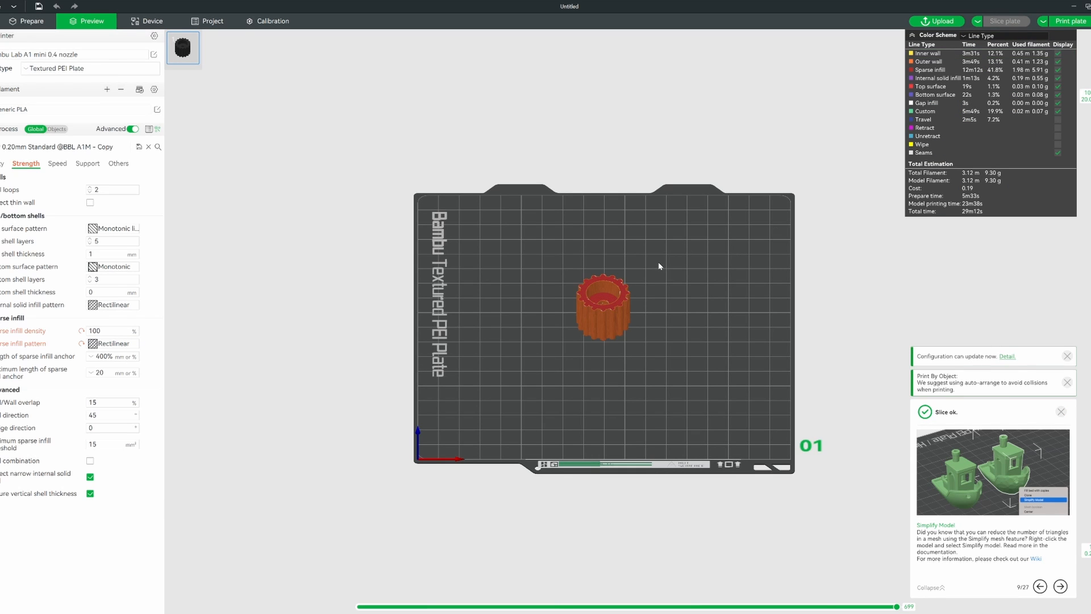
{"action": "mouse_move", "coordinate": [993, 182]}
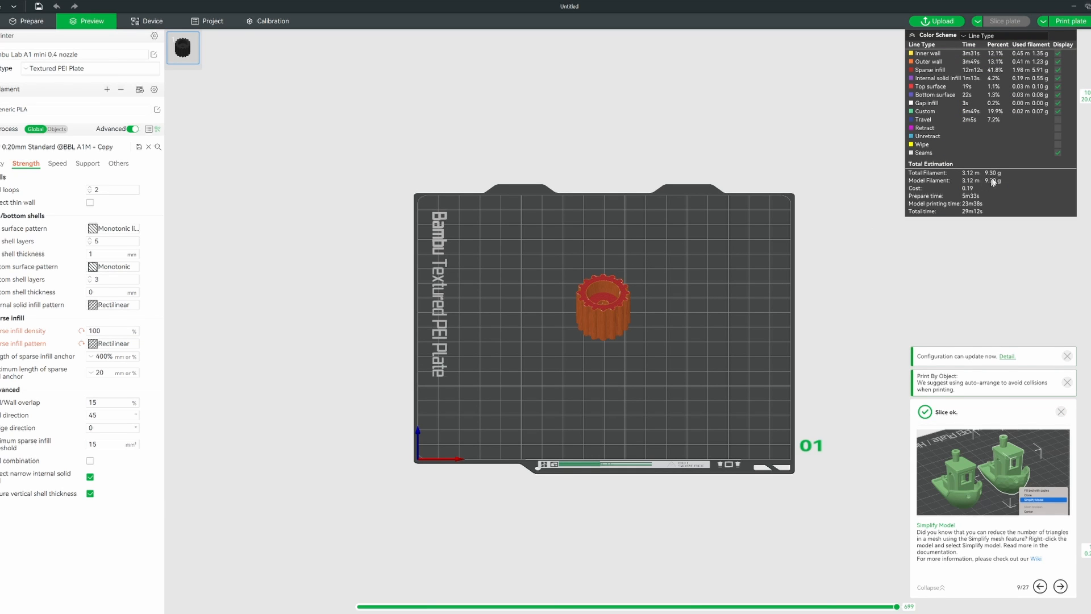
{"action": "mouse_move", "coordinate": [997, 173]}
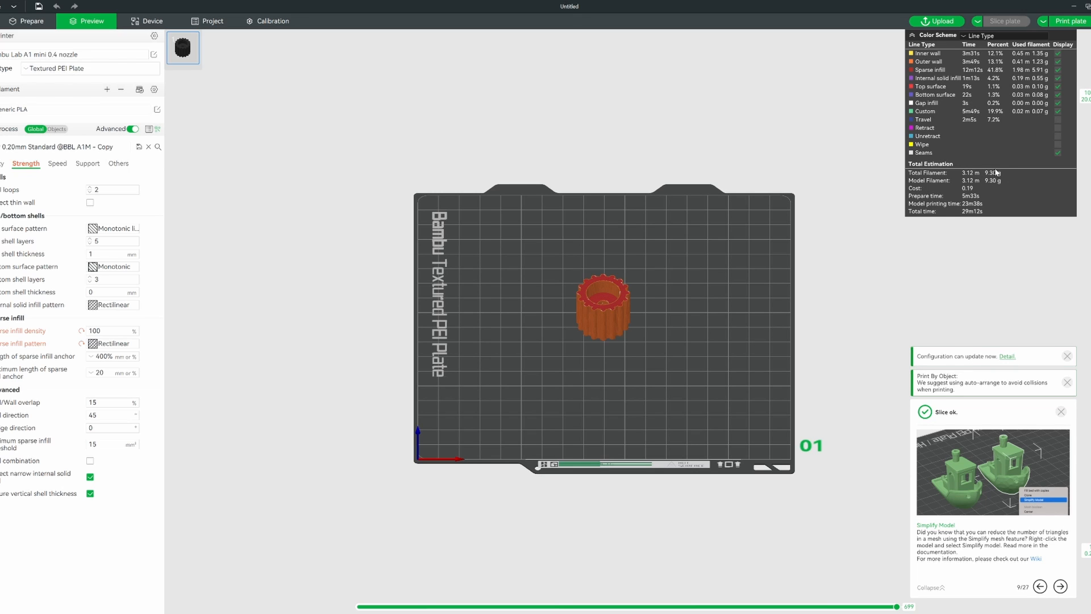
{"action": "mouse_move", "coordinate": [974, 194]}
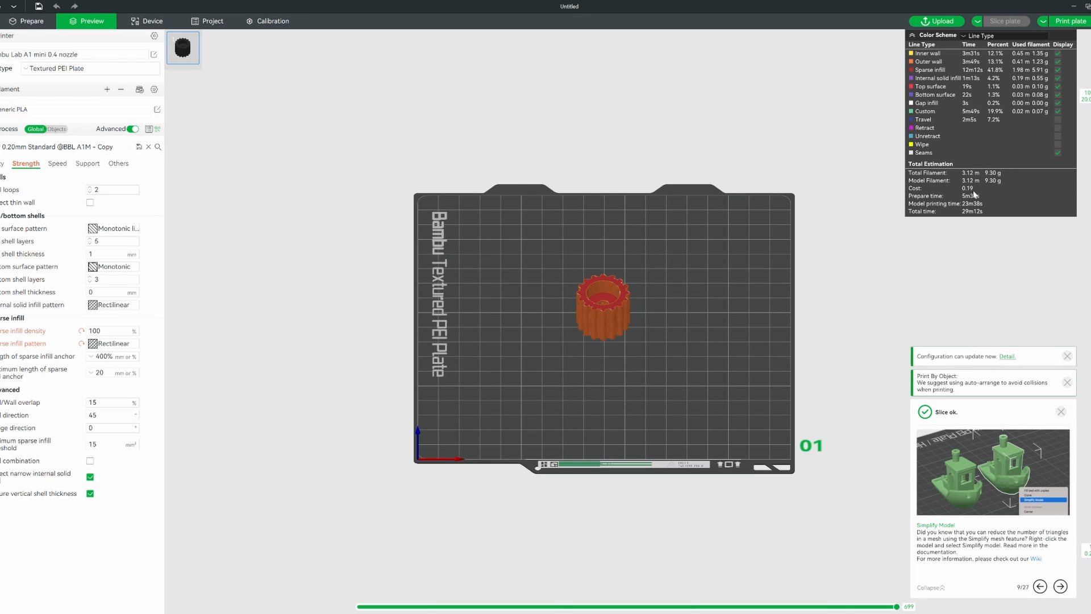
{"action": "mouse_move", "coordinate": [978, 221]}
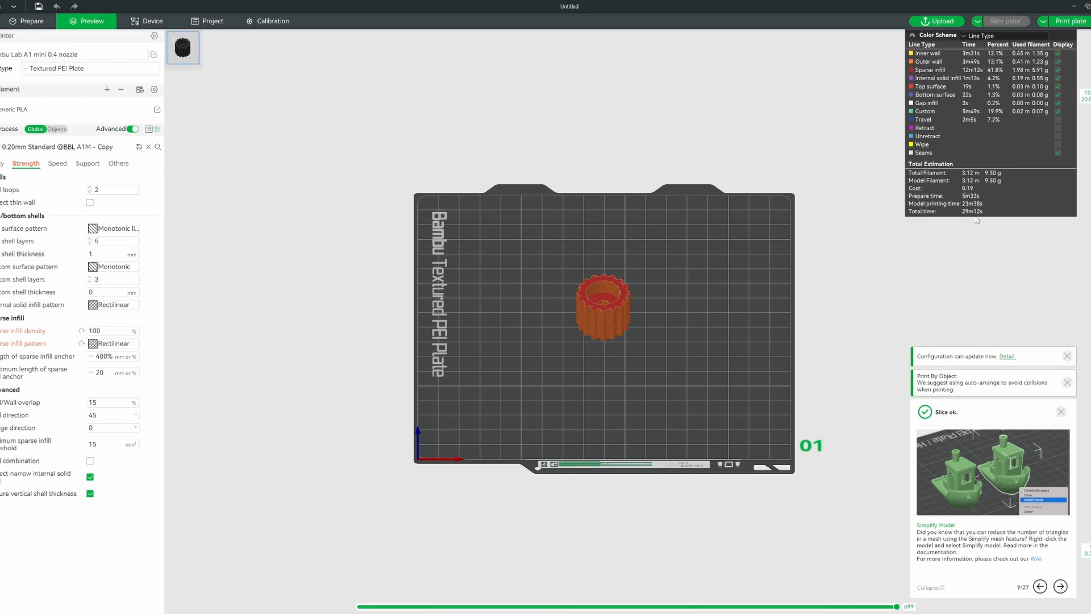
{"action": "mouse_move", "coordinate": [973, 216]}
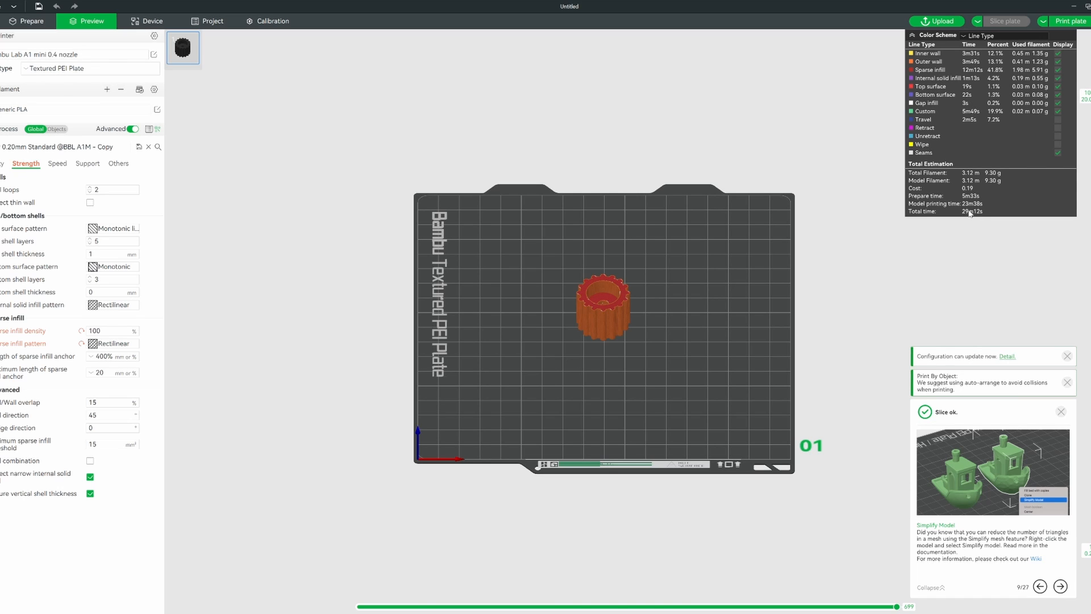
{"action": "mouse_move", "coordinate": [283, 240]}
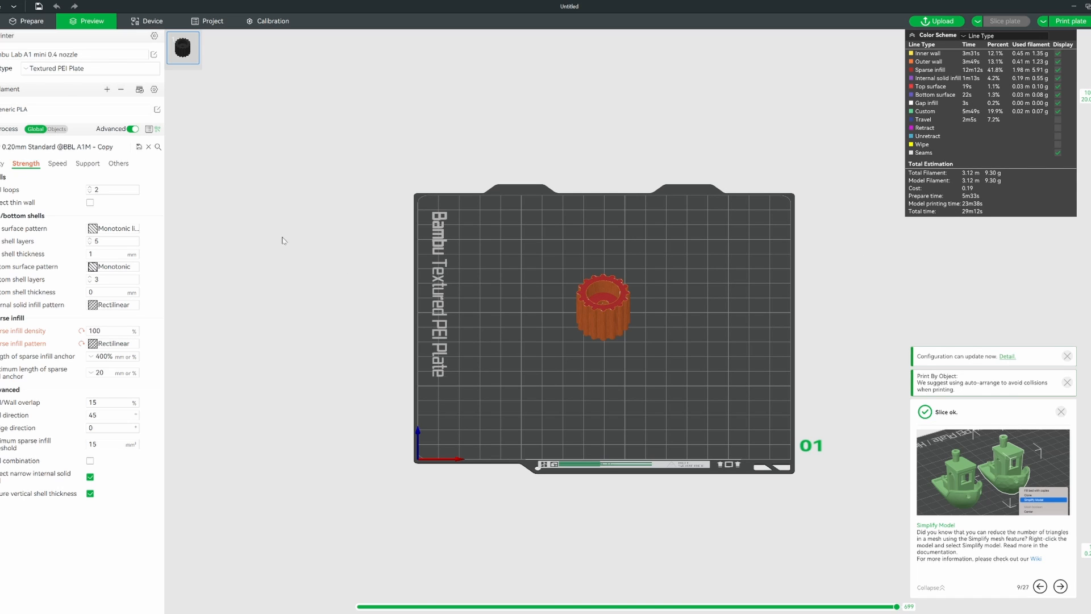
{"action": "mouse_move", "coordinate": [956, 242]}
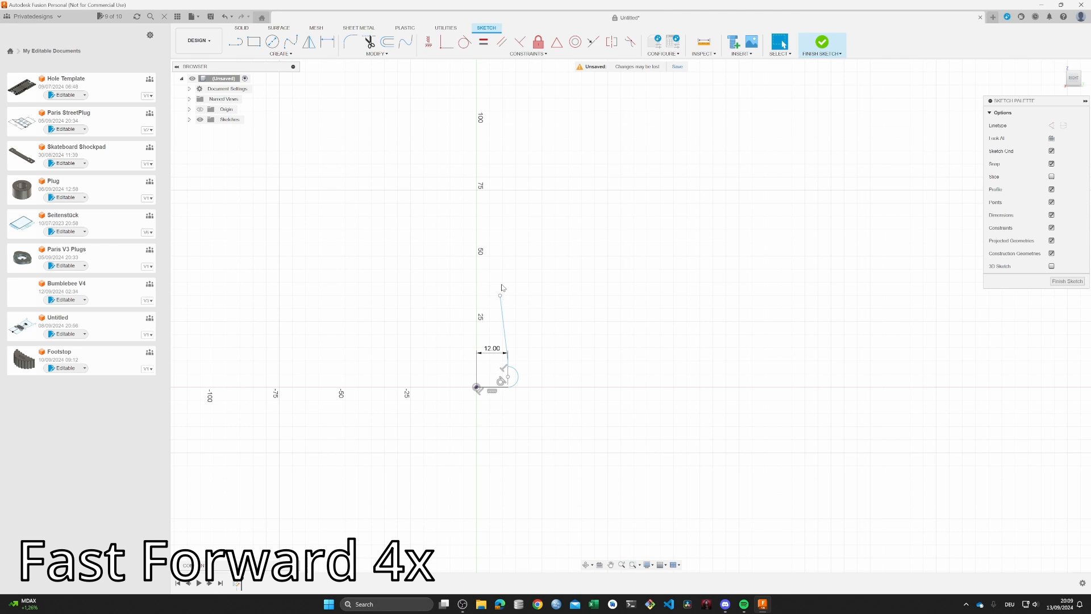
Step: Place the last point of the rook half-profile, finish the sketch and start Revolve
{"action": "left_click", "coordinate": [235, 42]}
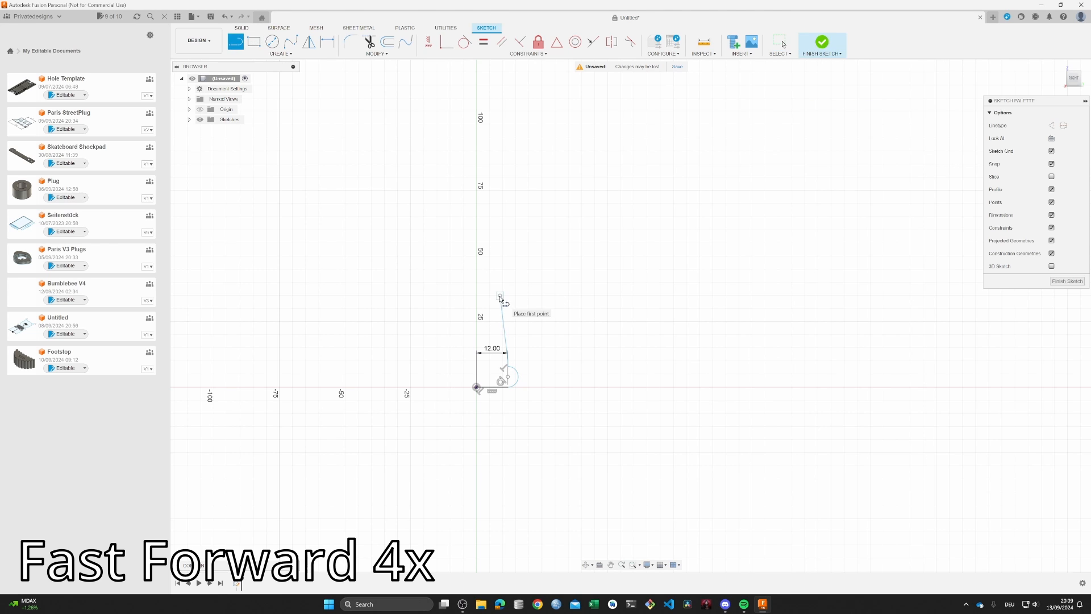
{"action": "mouse_move", "coordinate": [428, 265]}
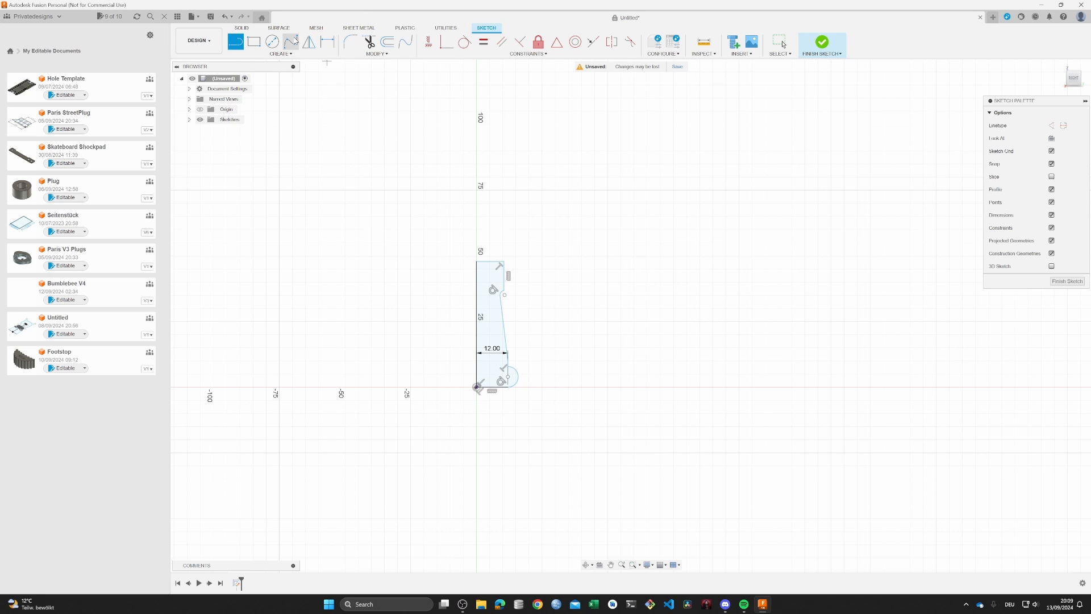
{"action": "left_click", "coordinate": [822, 44]}
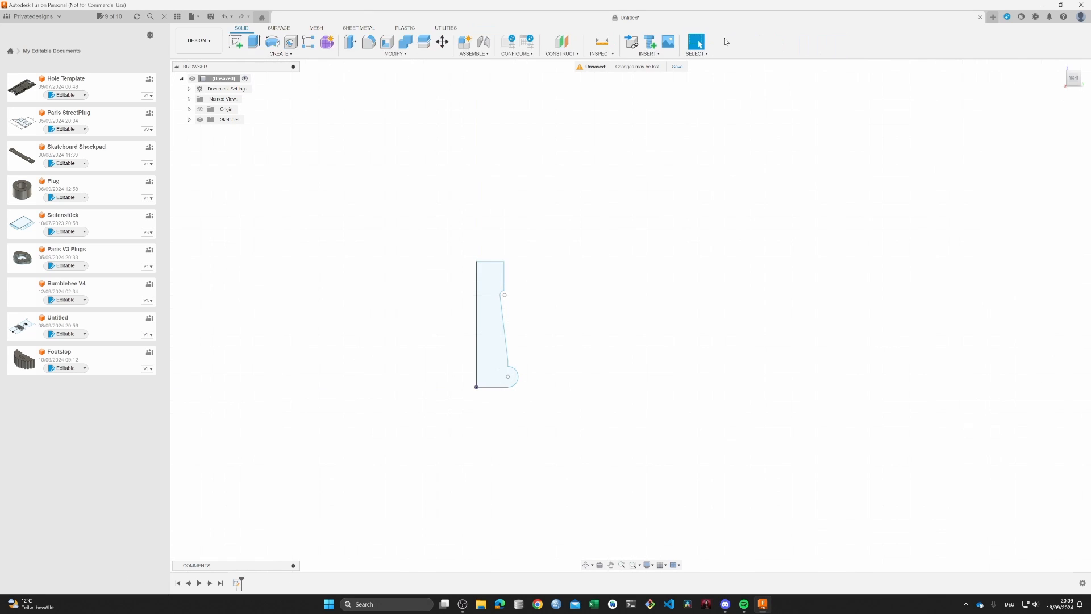
{"action": "left_click", "coordinate": [271, 41]}
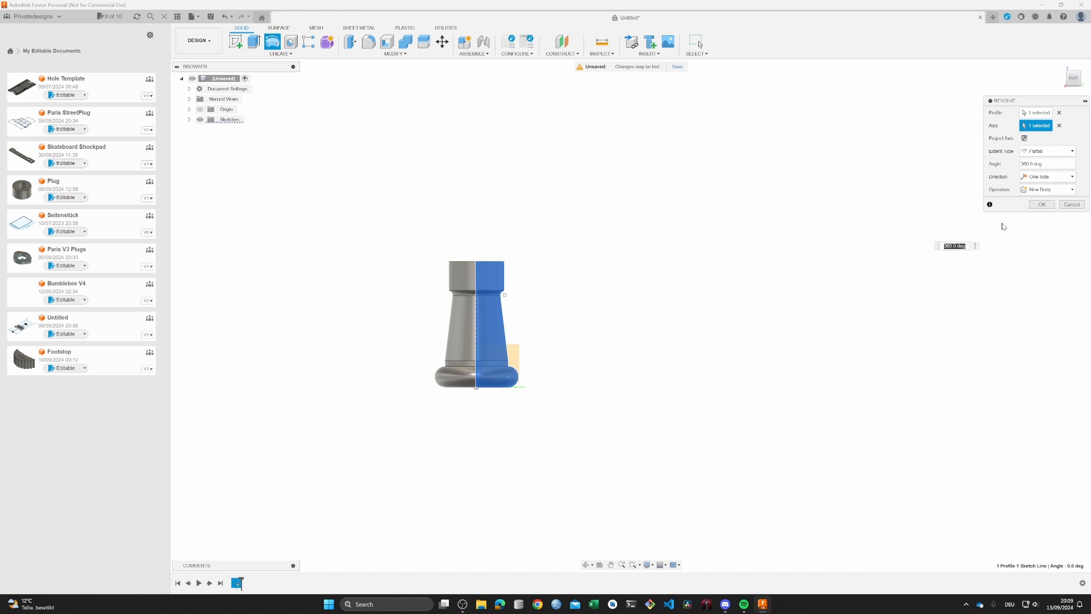
Step: Confirm the revolve into a solid rook body and begin a sketch on the base underside
{"action": "left_click", "coordinate": [1041, 203]}
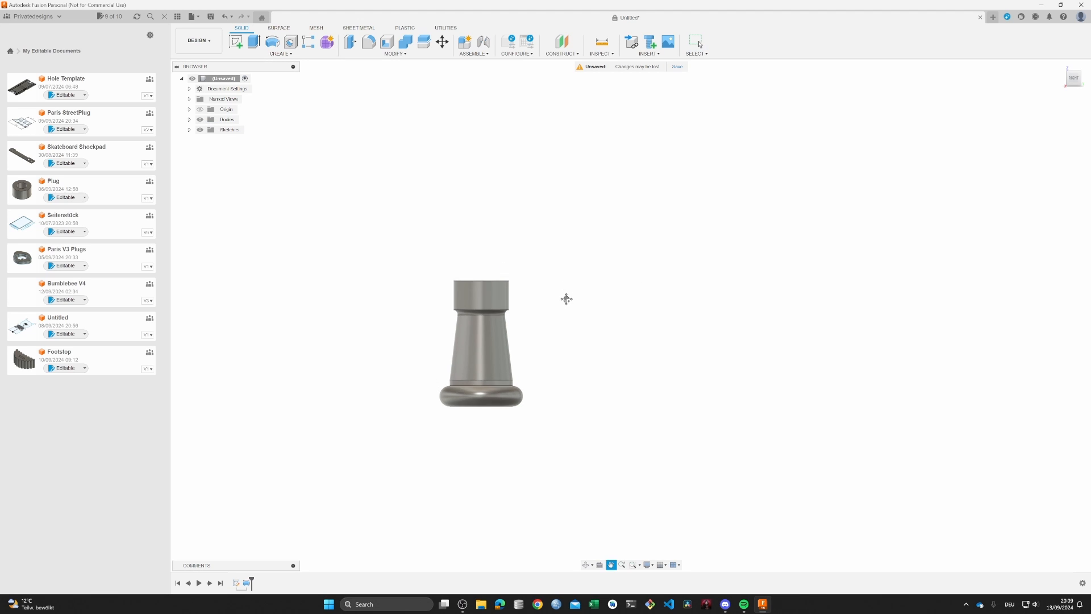
{"action": "left_click_drag", "start_coordinate": [566, 299], "coordinate": [575, 281]}
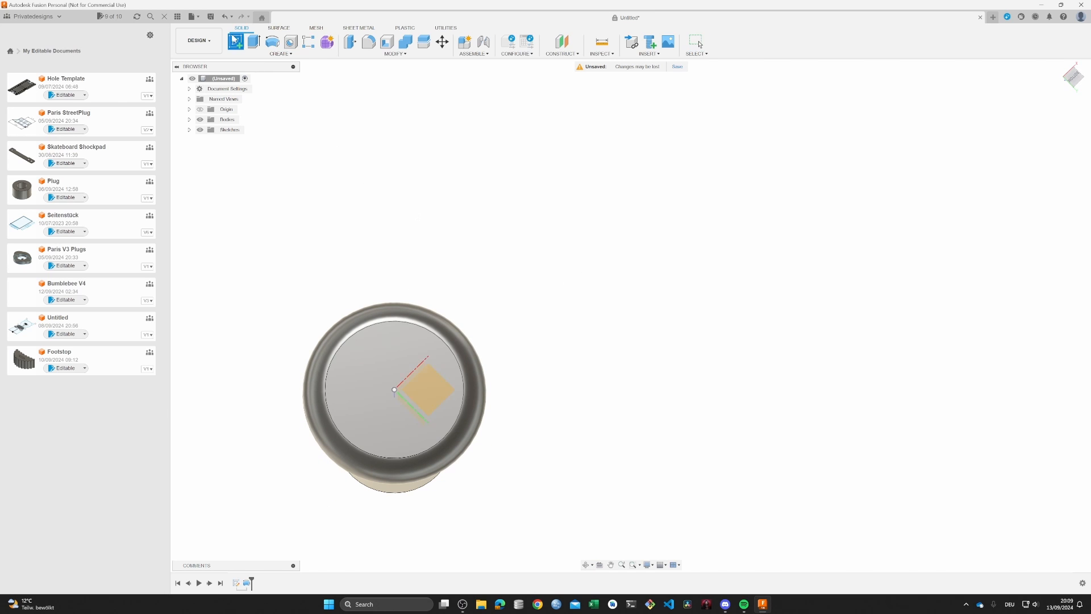
{"action": "left_click", "coordinate": [420, 389]}
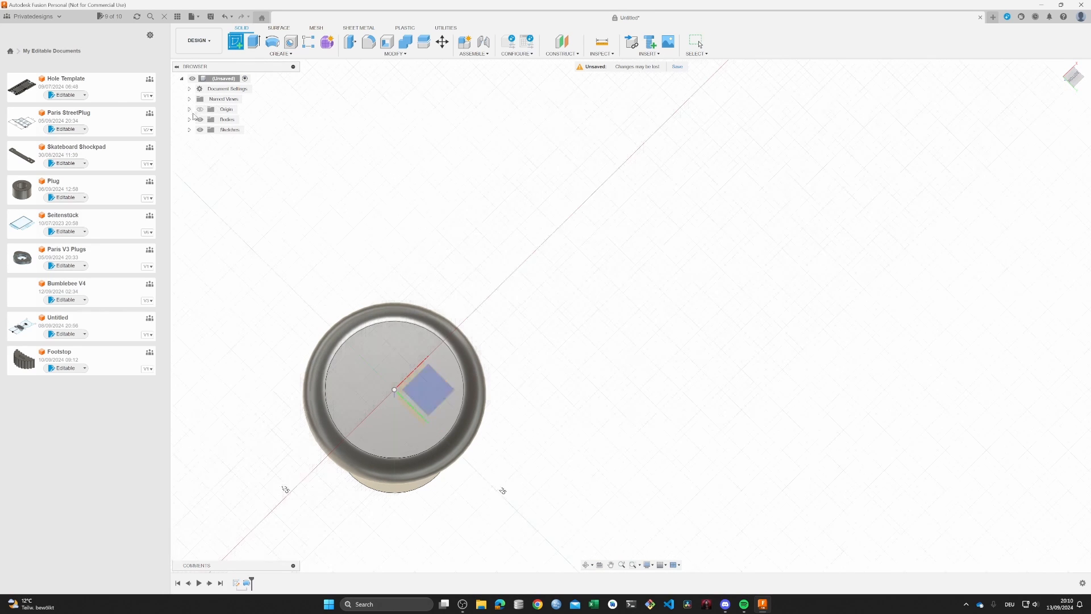
{"action": "left_click", "coordinate": [190, 130]}
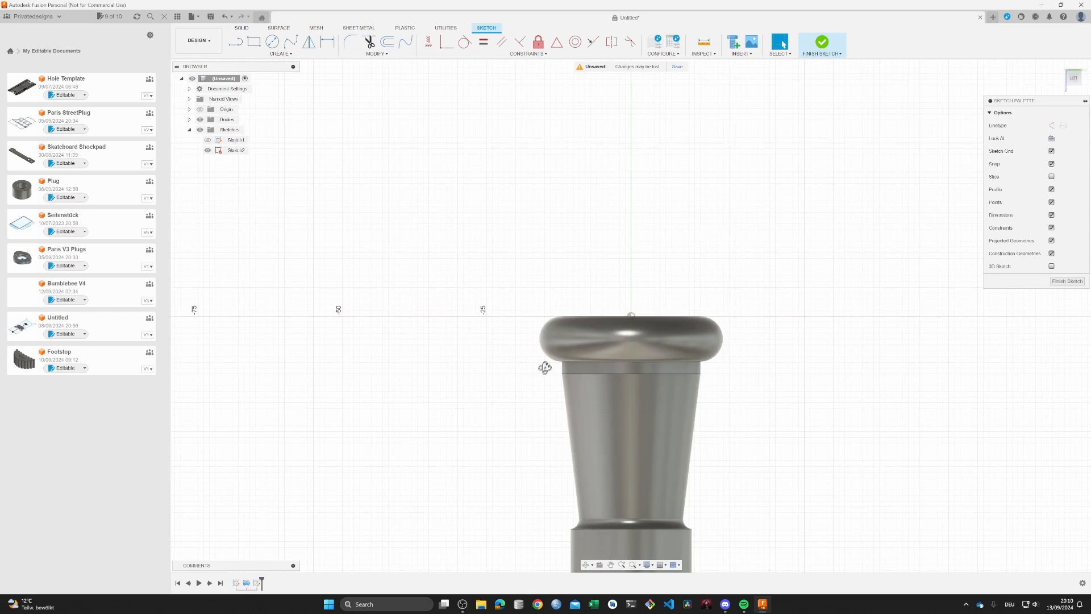
Step: Draw two centred circles at the base origin for the screw hole and the 16 mm recess
{"action": "left_click_drag", "start_coordinate": [630, 417], "coordinate": [629, 348]}
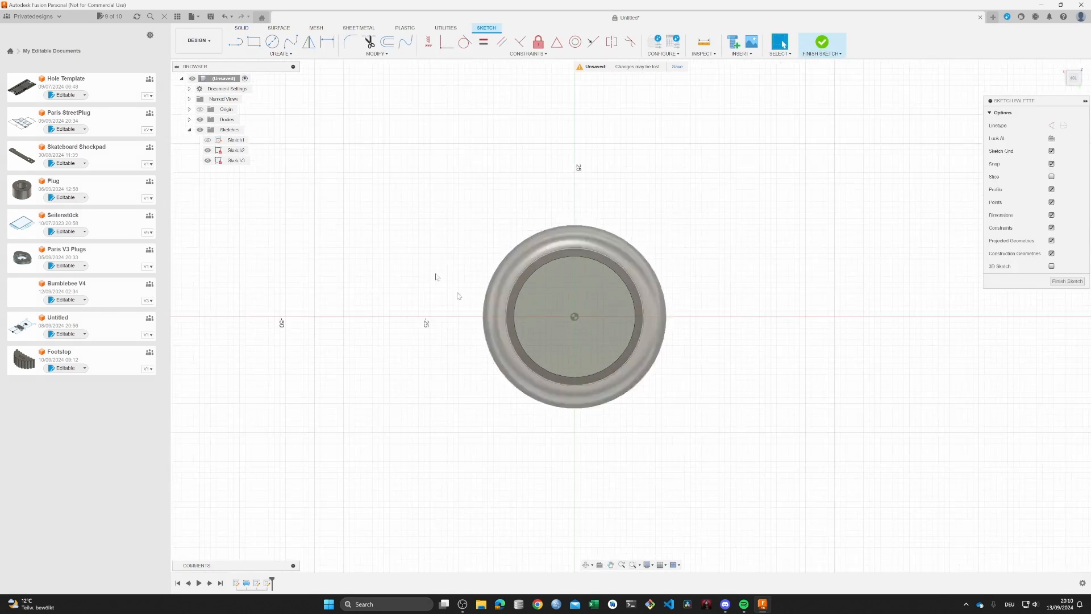
{"action": "left_click", "coordinate": [272, 42]}
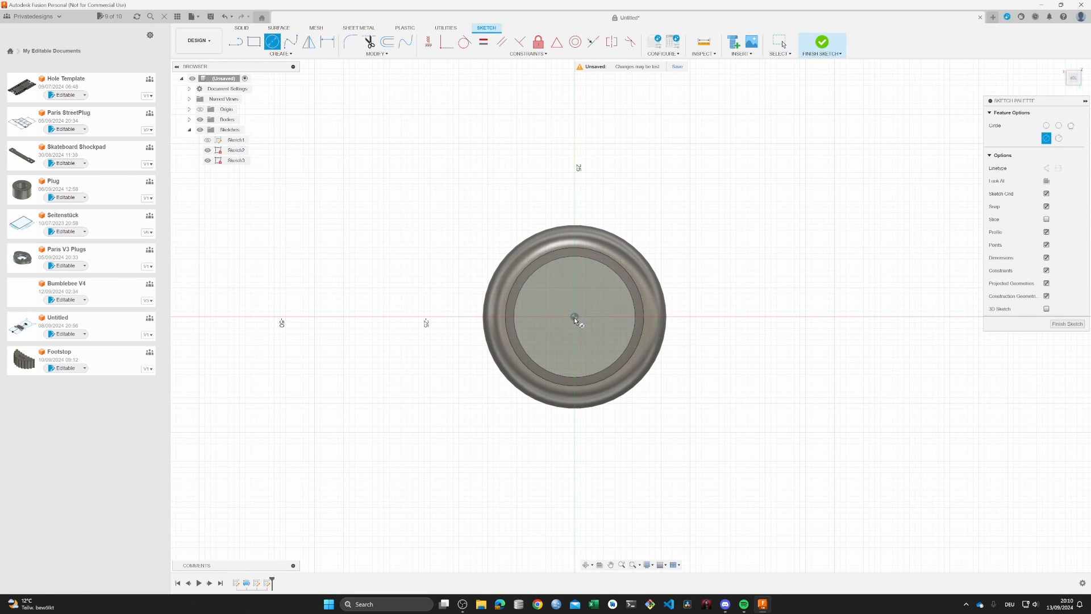
{"action": "left_click", "coordinate": [576, 314]}
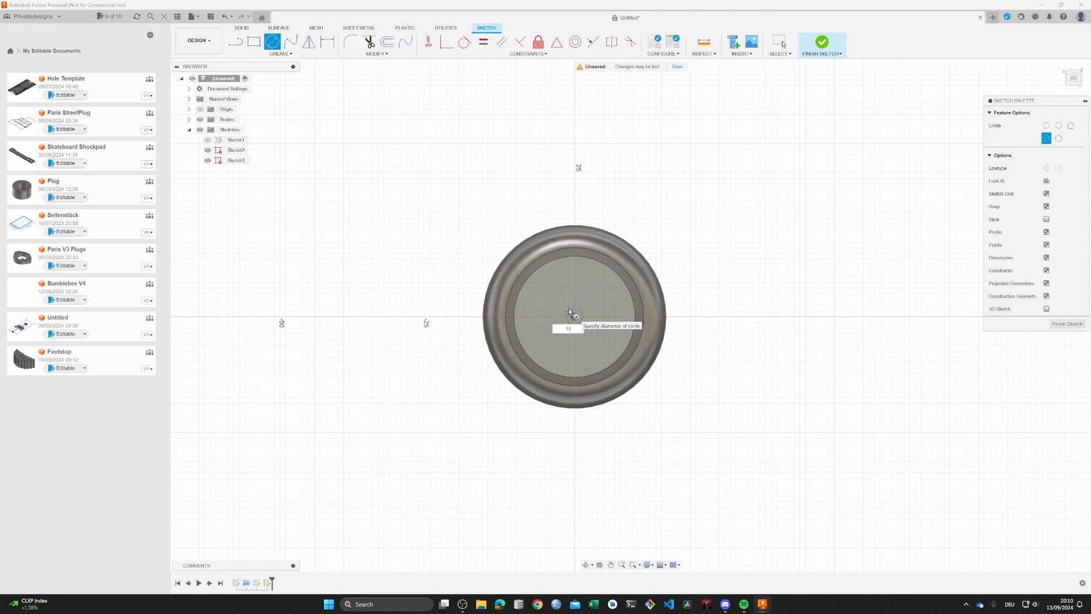
{"action": "type", "text": ".1"}
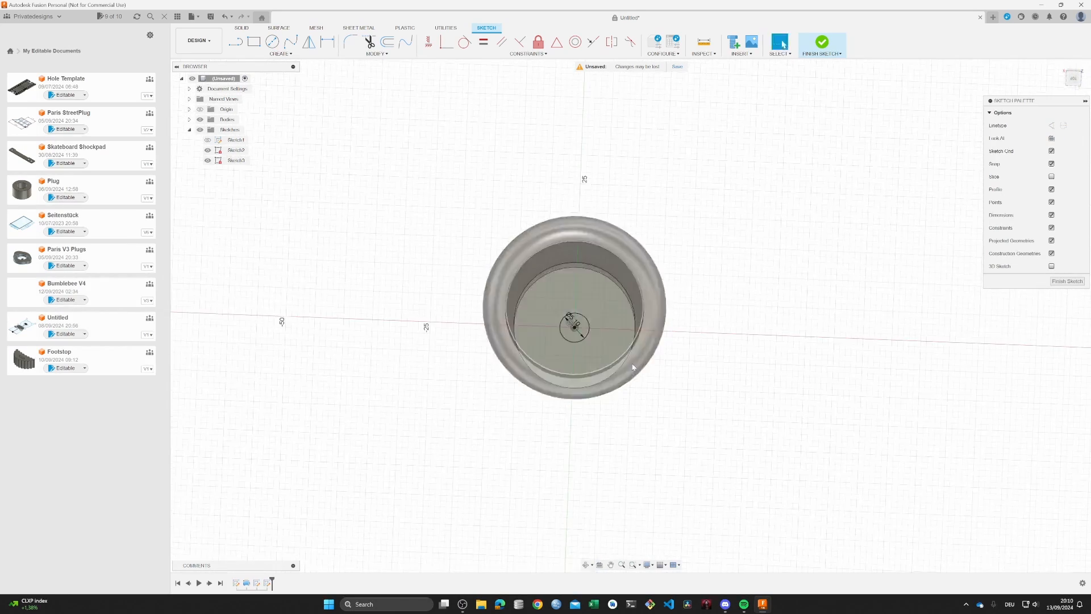
{"action": "mouse_move", "coordinate": [271, 42]}
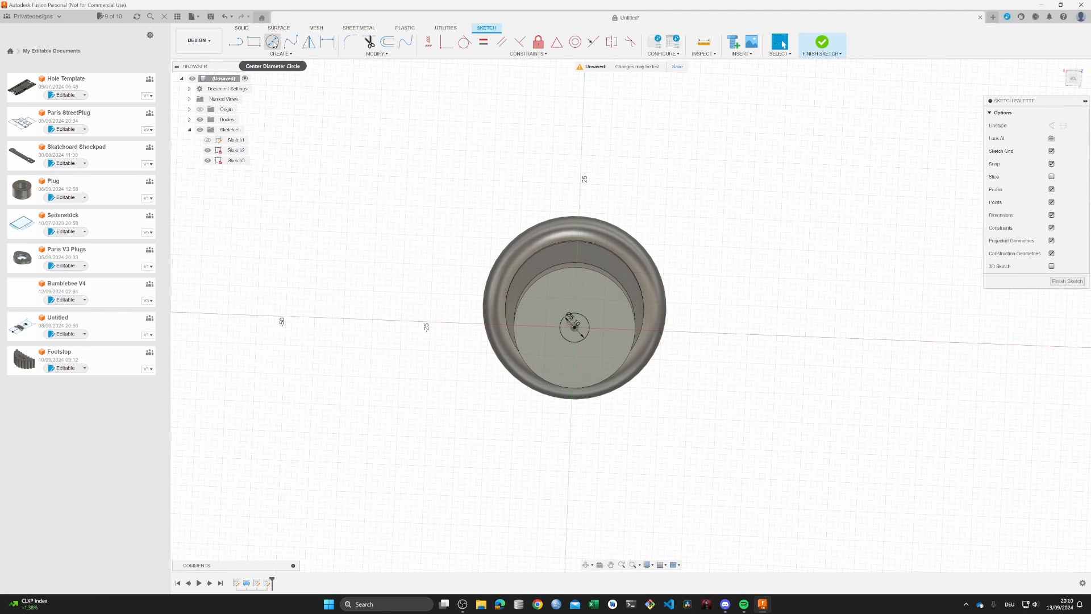
{"action": "left_click", "coordinate": [272, 42]}
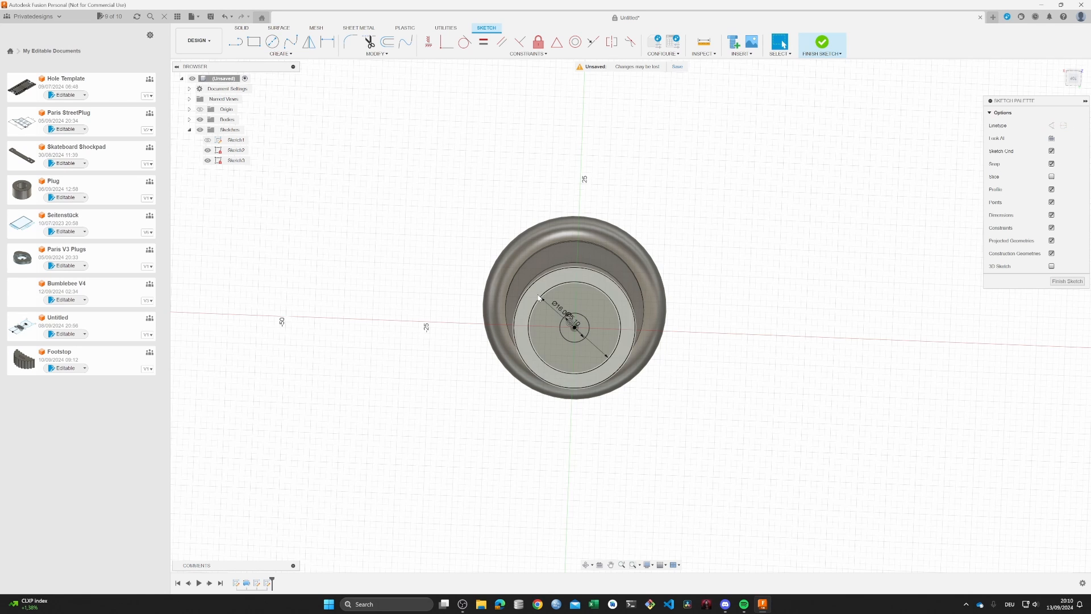
{"action": "scroll", "scroll_direction": "up", "scroll_amount": 3}
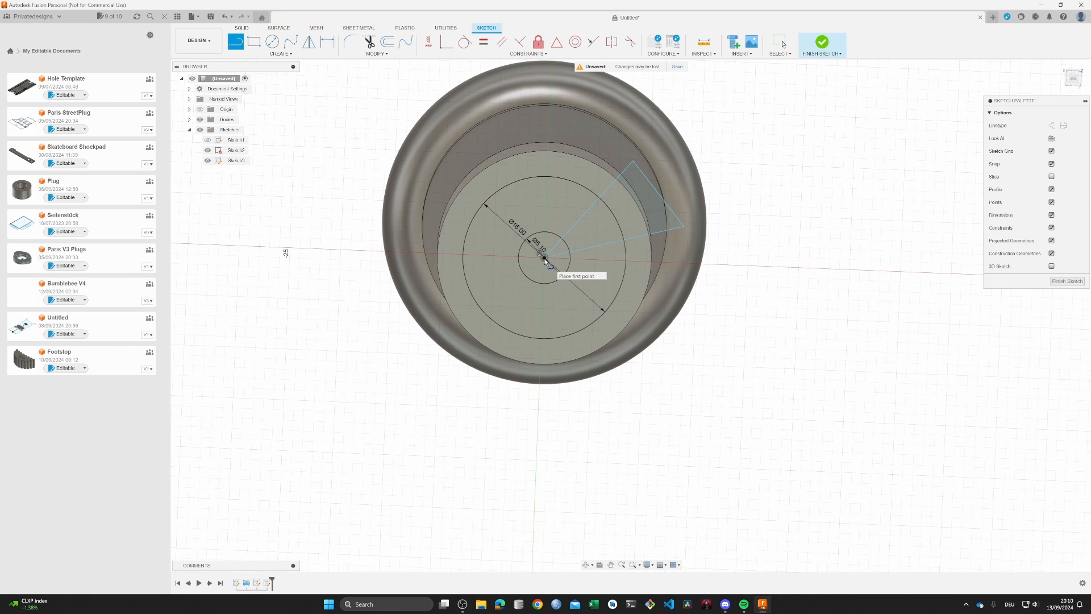
{"action": "mouse_move", "coordinate": [544, 252]}
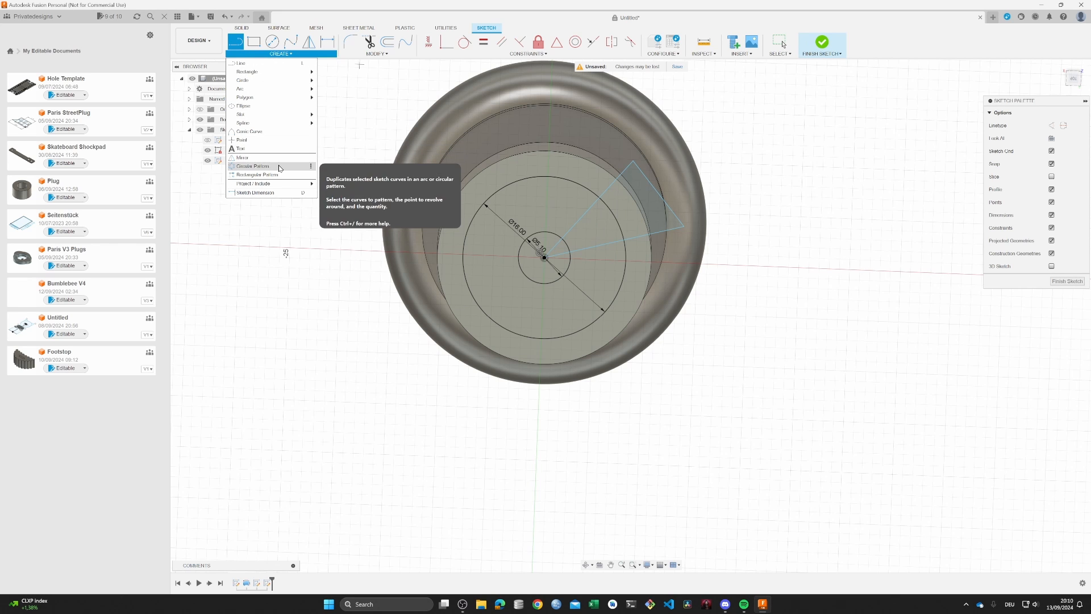
Step: Circular-pattern the wedge lines around the sketch centre point
{"action": "left_click", "coordinate": [252, 166]}
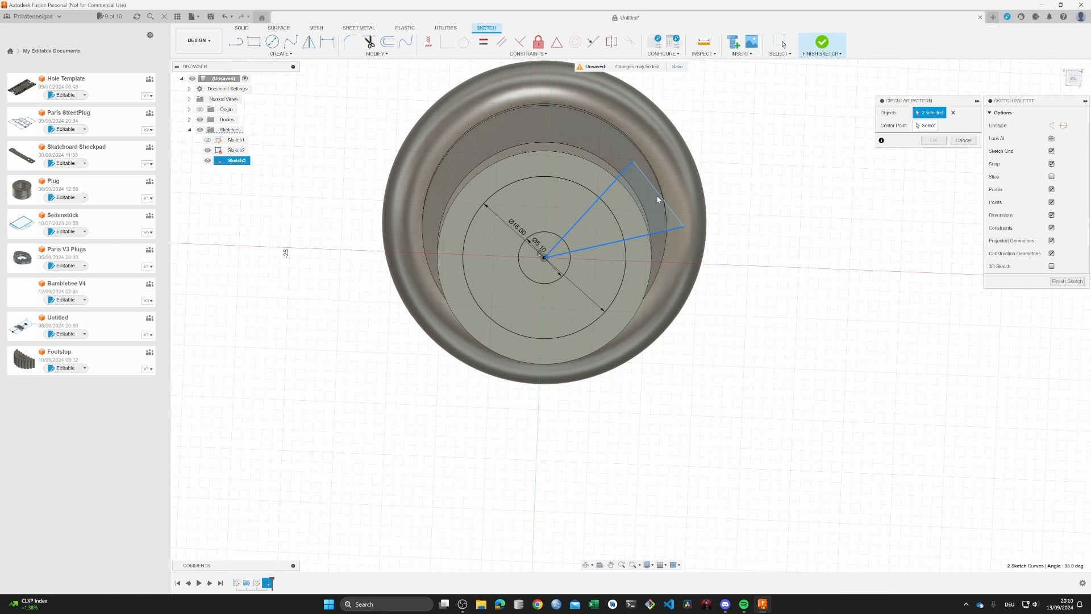
{"action": "left_click", "coordinate": [658, 198]}
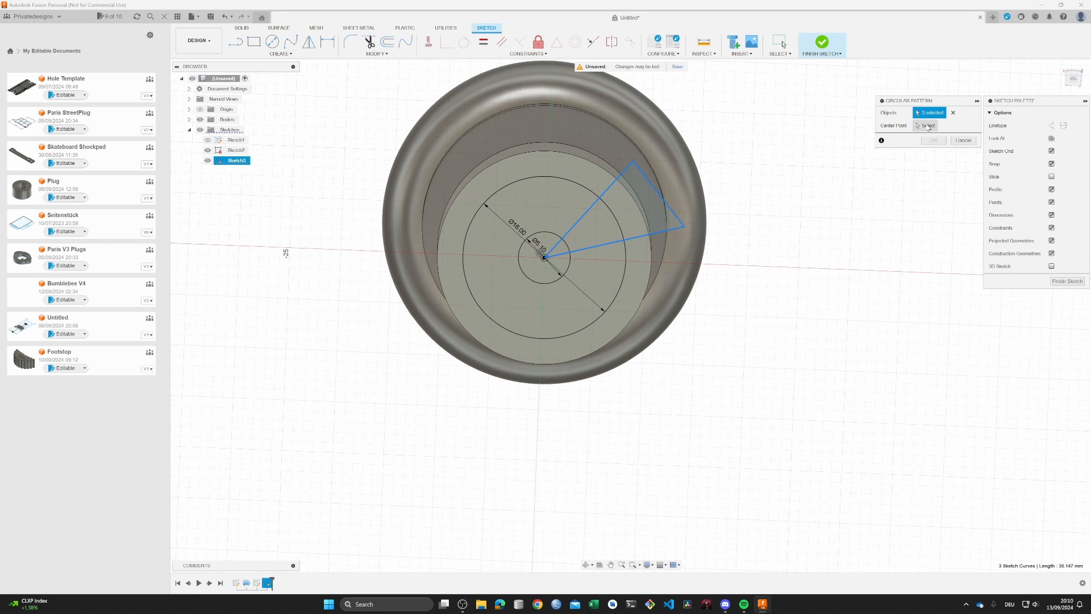
{"action": "left_click", "coordinate": [545, 259]}
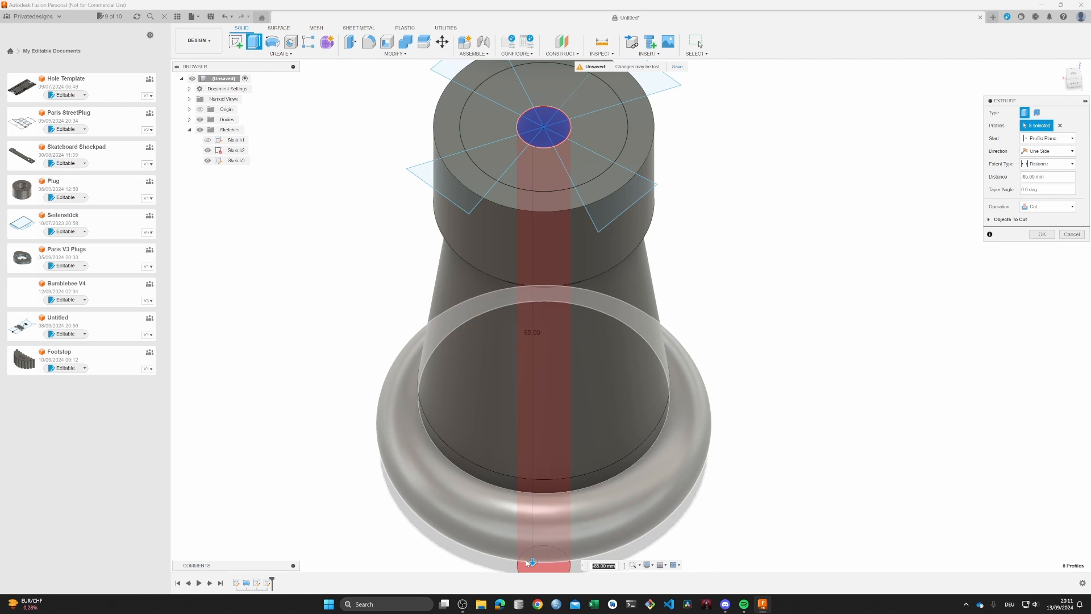
Step: Extrude-cut the centre screw hole through the body, then cut the crenellation notches into the top
{"action": "left_click", "coordinate": [1041, 234]}
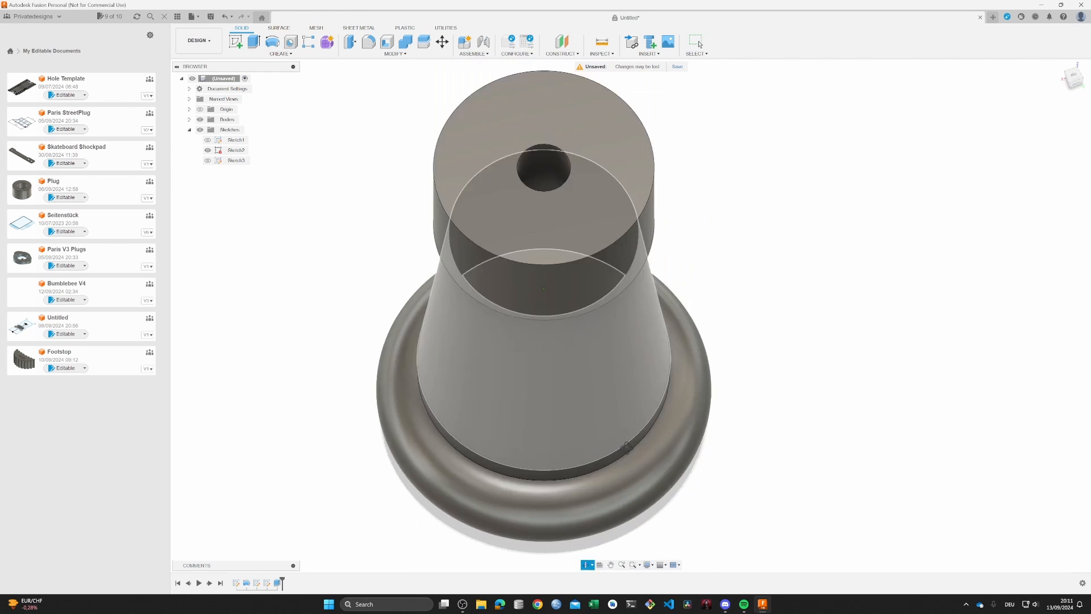
{"action": "left_click", "coordinate": [237, 160]}
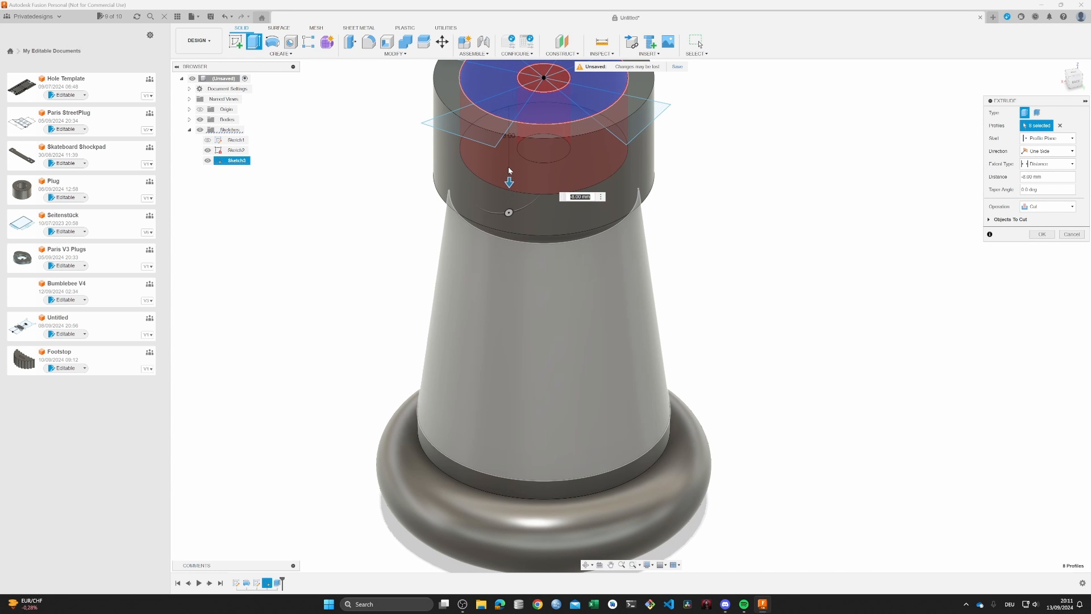
{"action": "left_click", "coordinate": [1042, 234]}
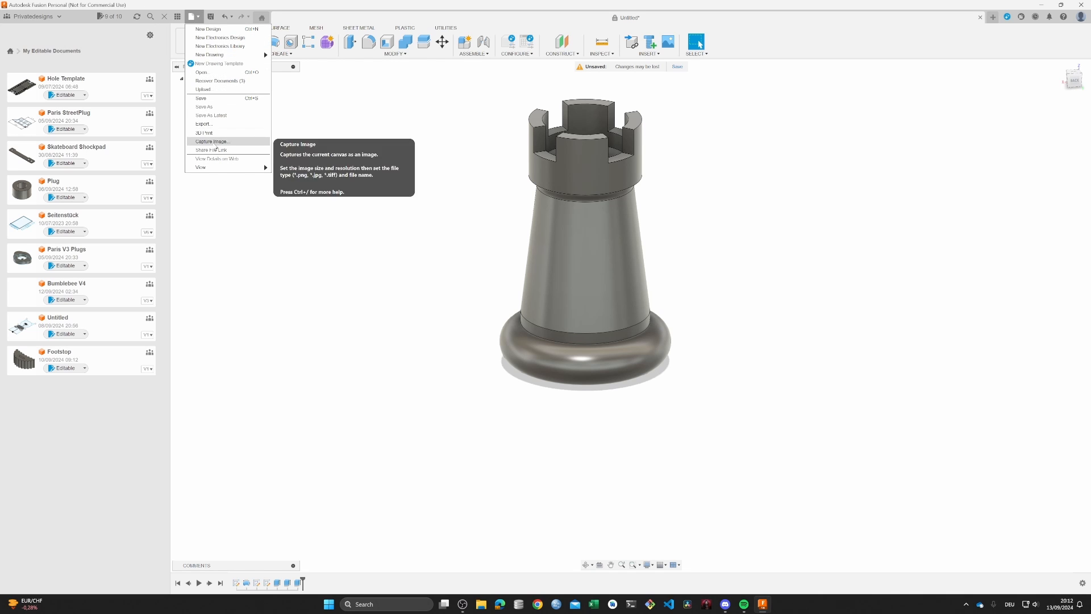
Step: Export the rook body as an STL file named 'Hook'
{"action": "left_click", "coordinate": [204, 124]}
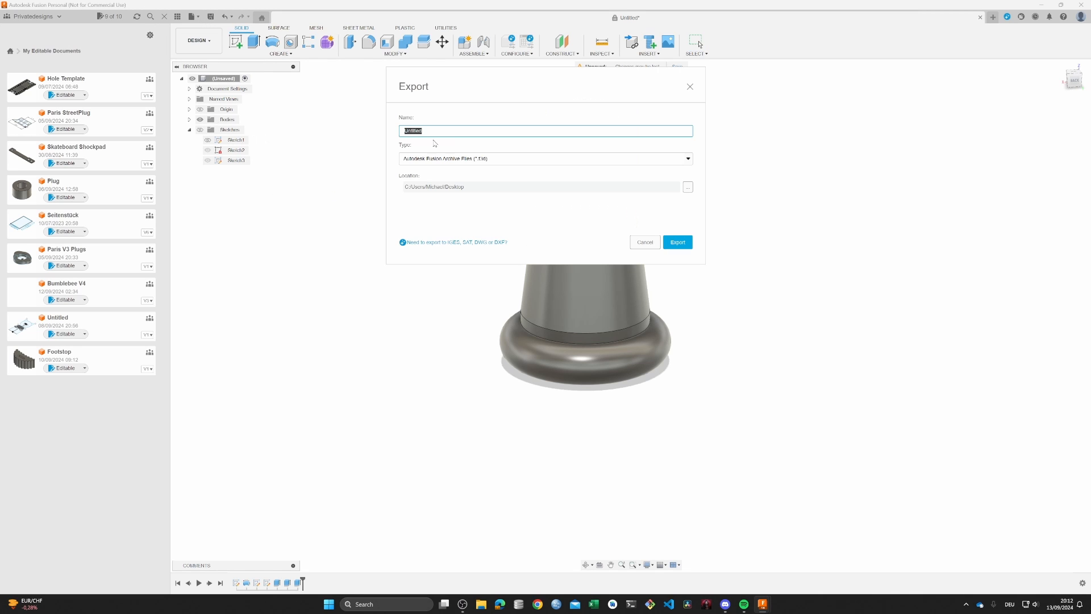
{"action": "left_click", "coordinate": [546, 158]}
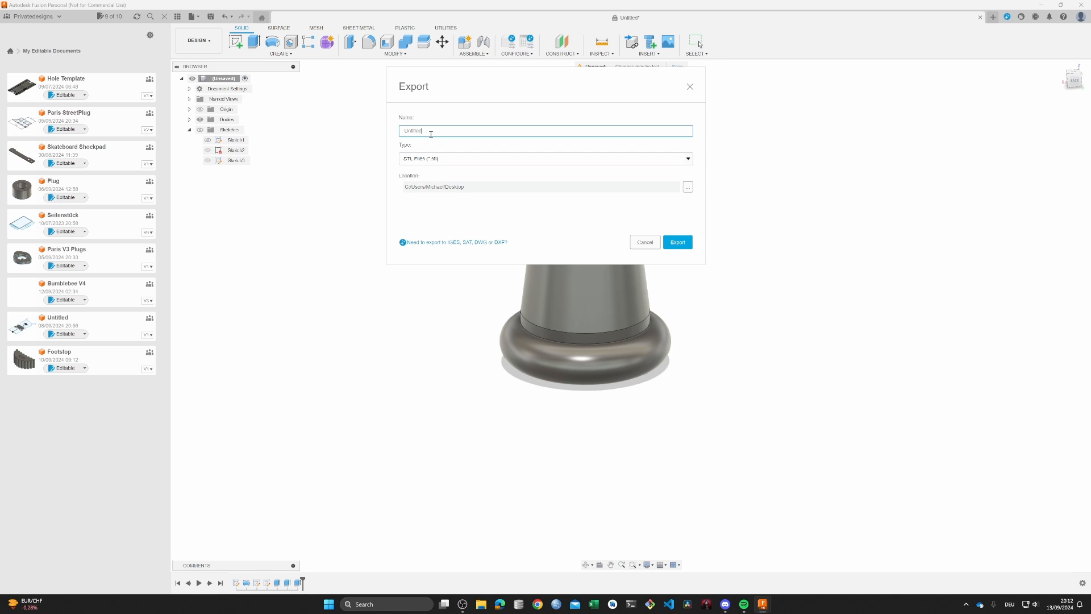
{"action": "type", "text": "Hook"}
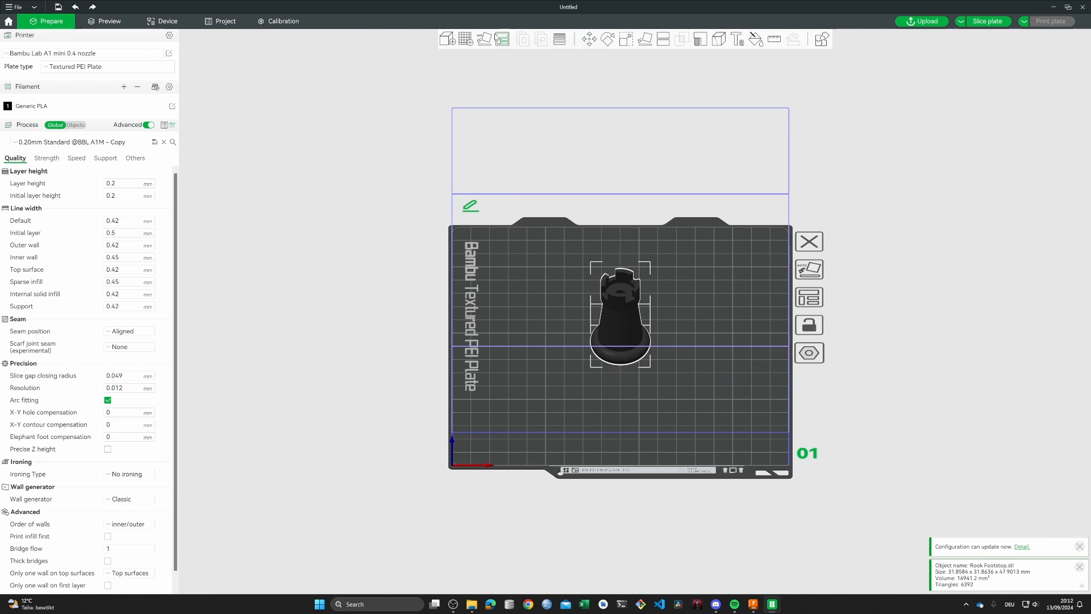
{"action": "mouse_move", "coordinate": [612, 321]}
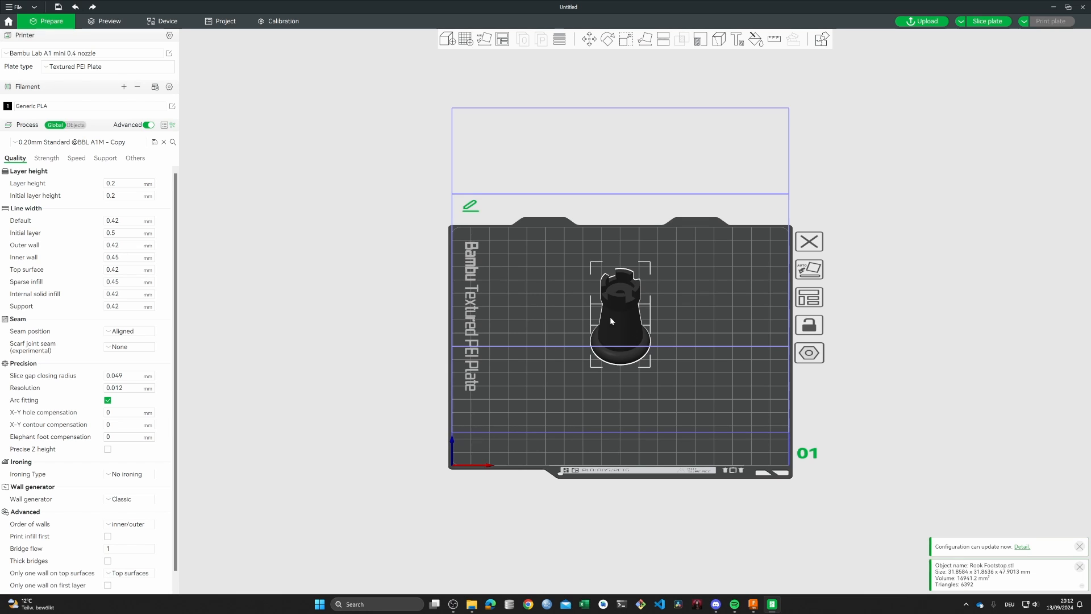
Step: Set sparse infill density to 75% under Strength and send the sliced plate to the printer
{"action": "left_click", "coordinate": [46, 158]}
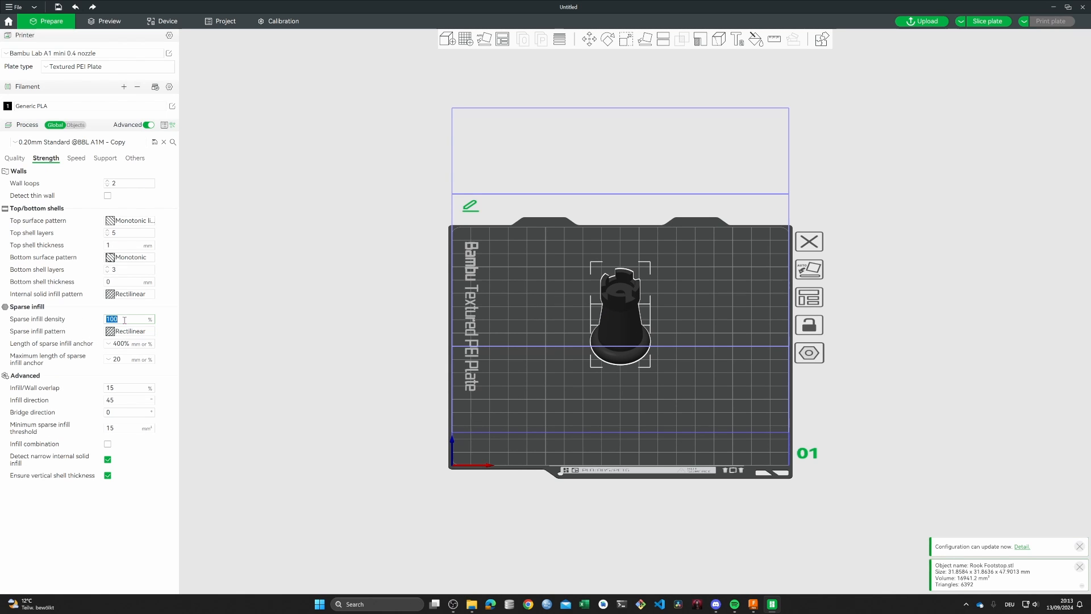
{"action": "type", "text": "75"}
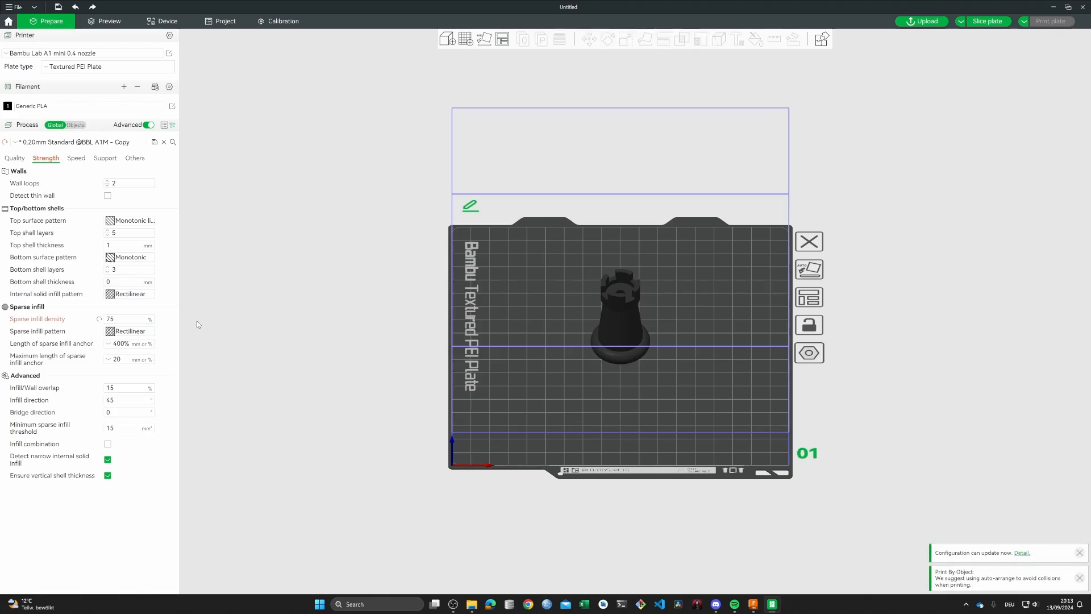
{"action": "left_click", "coordinate": [1049, 20]}
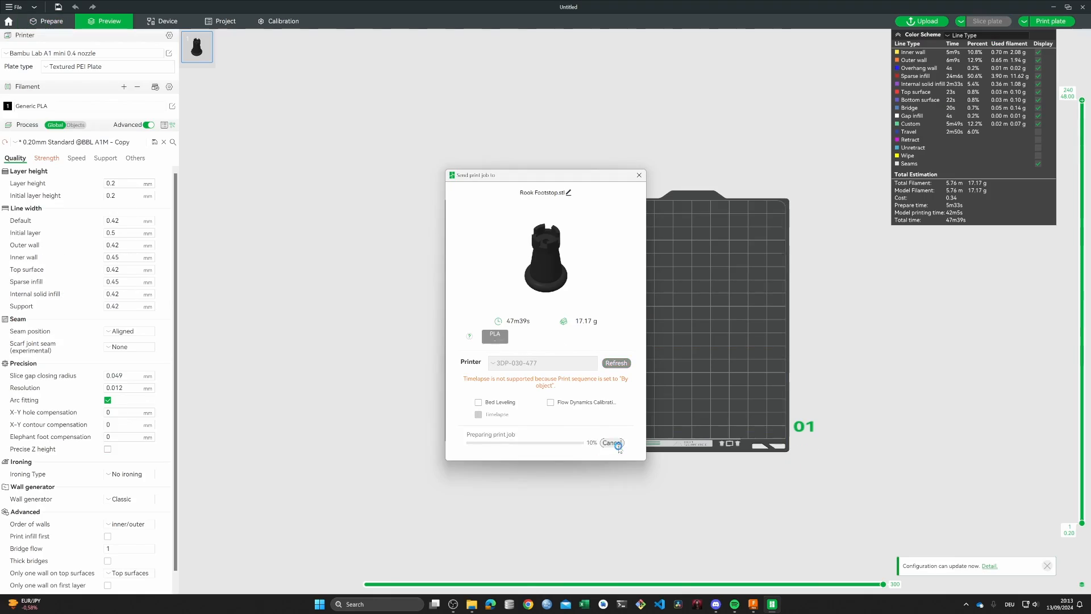